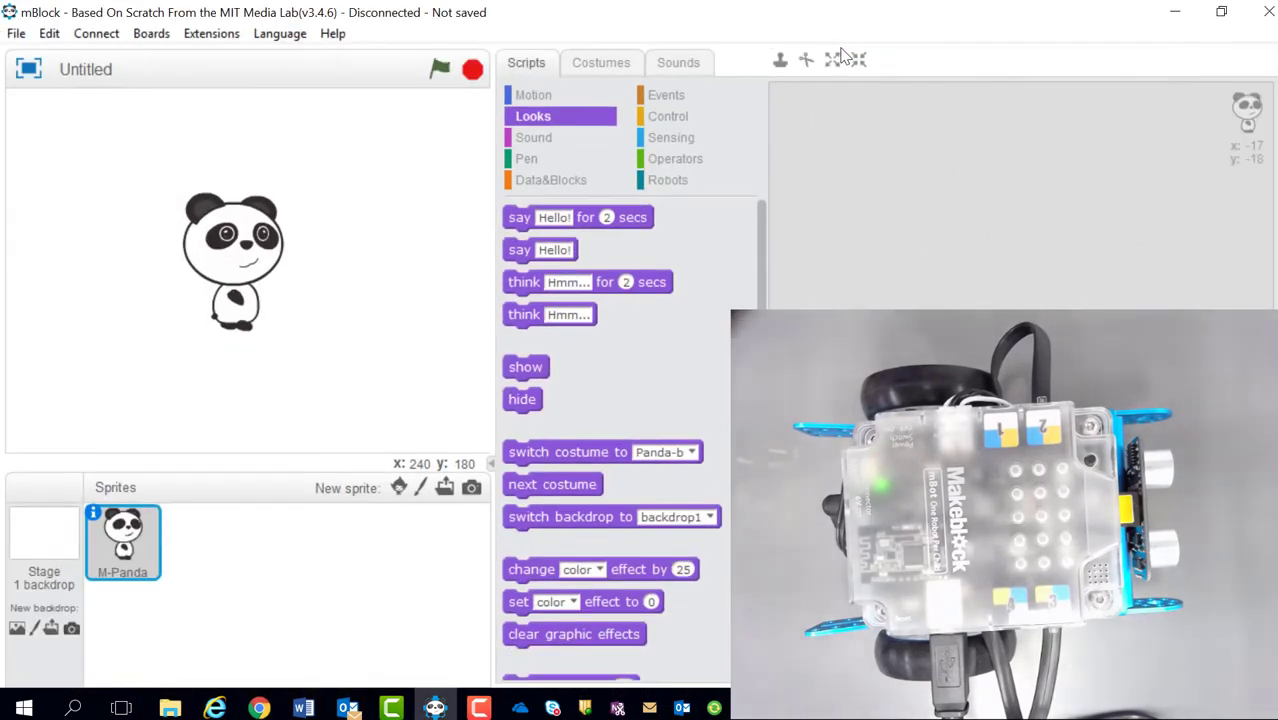
{"action": "mouse_move", "coordinate": [1200, 268]}
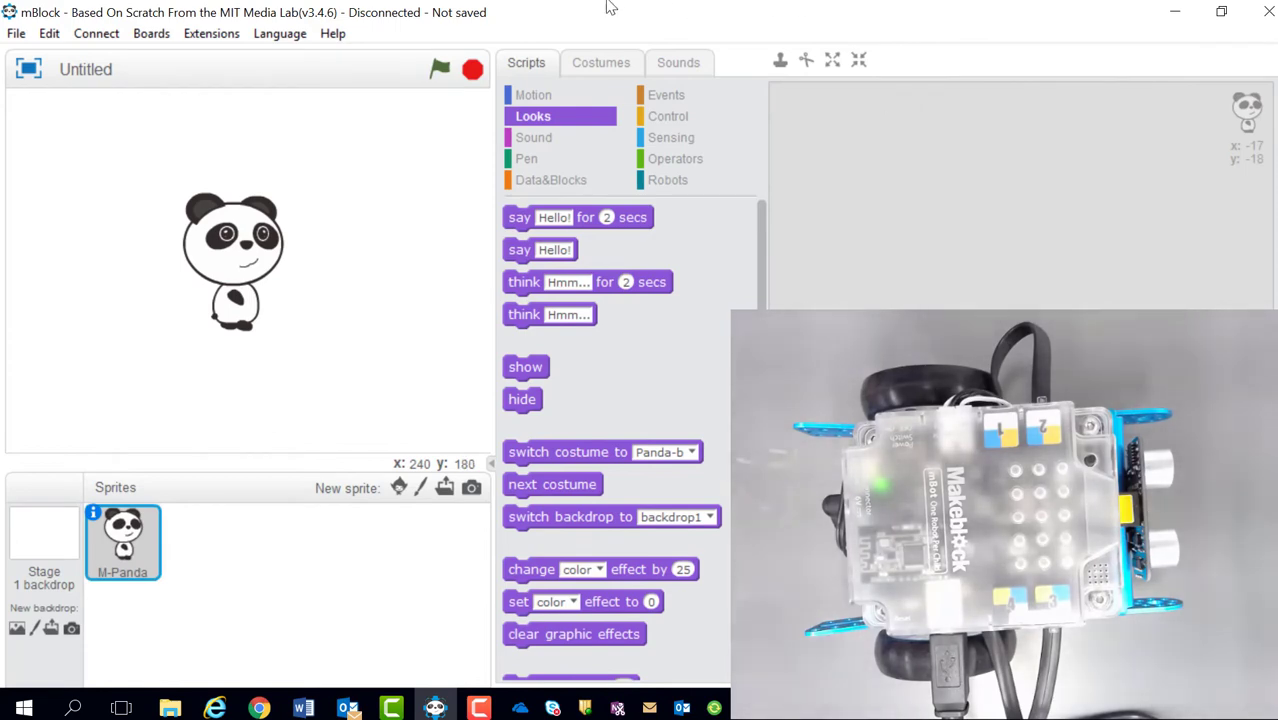
Switch the editor into Arduino mode so the generated code panel replaces the stage
{"action": "left_click", "coordinate": [48, 32]}
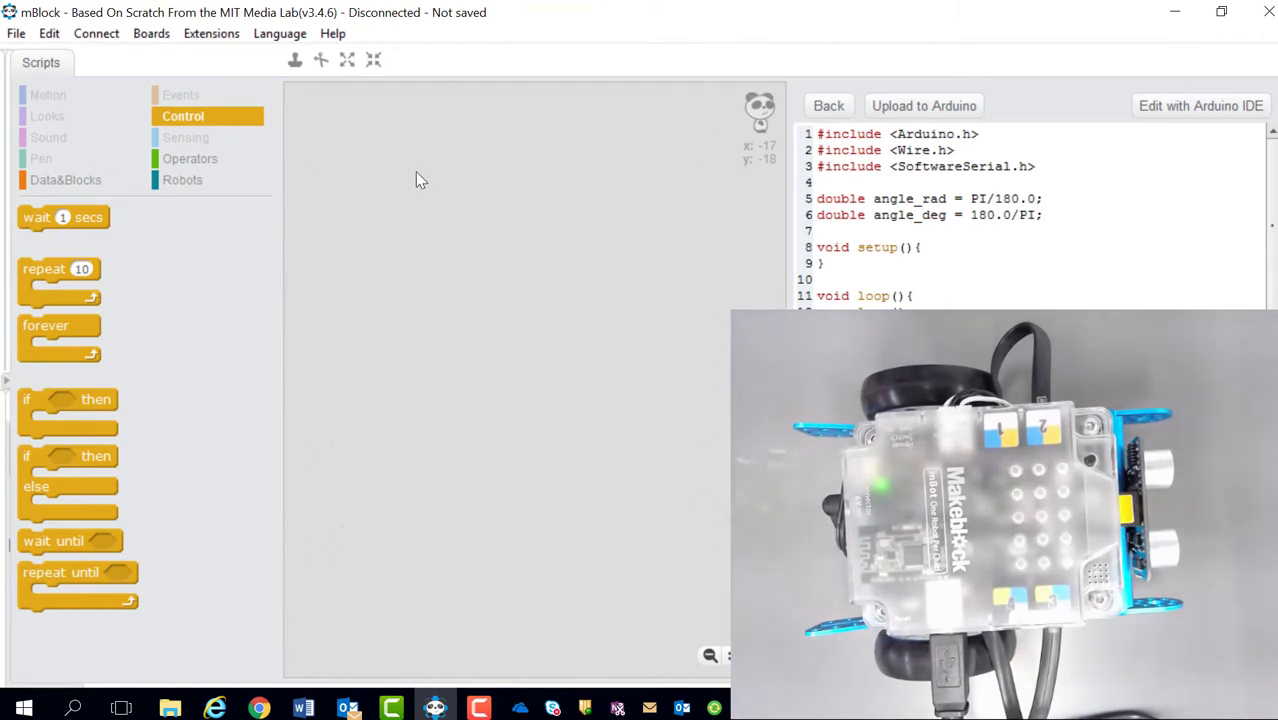
{"action": "mouse_move", "coordinate": [504, 216]}
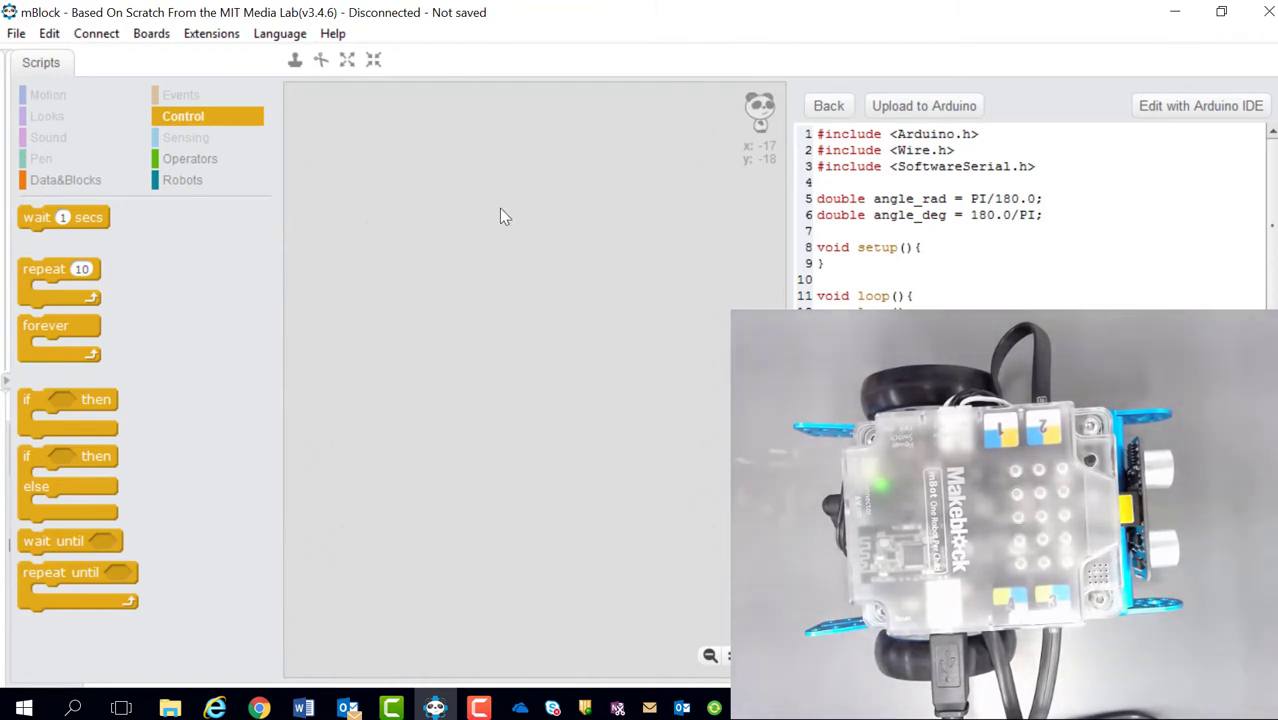
{"action": "mouse_move", "coordinate": [444, 262]}
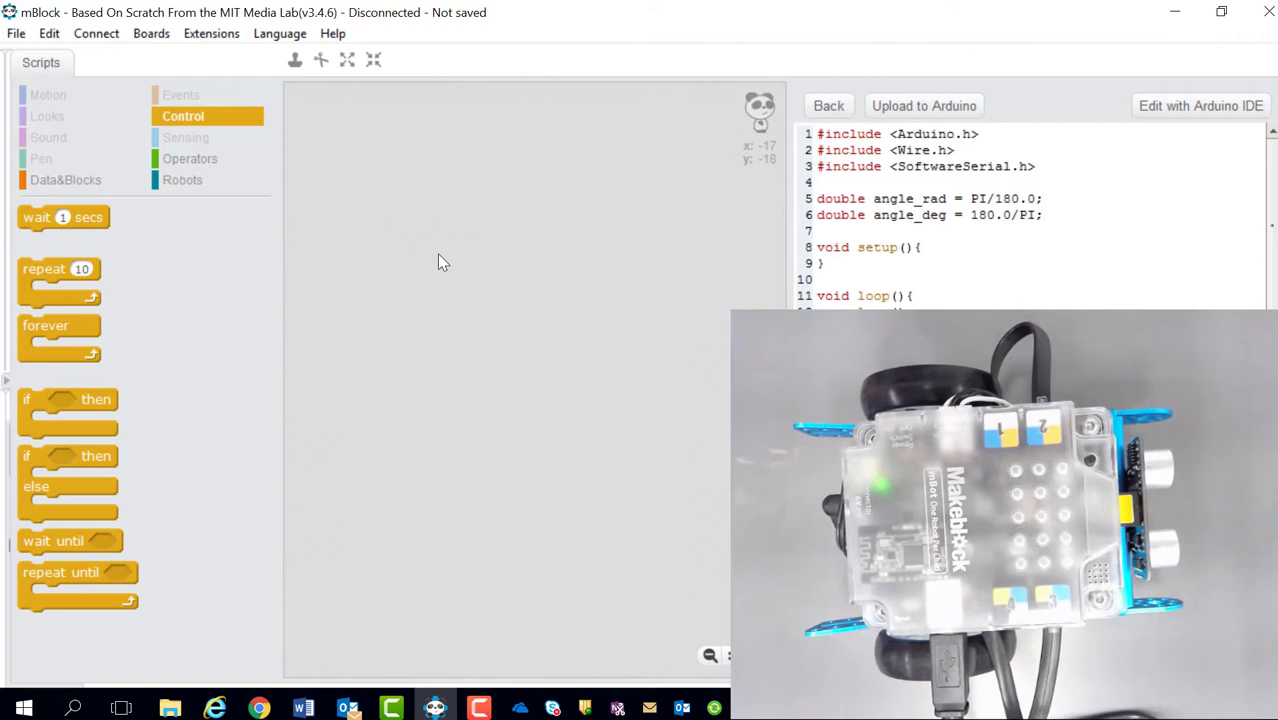
{"action": "mouse_move", "coordinate": [128, 124]}
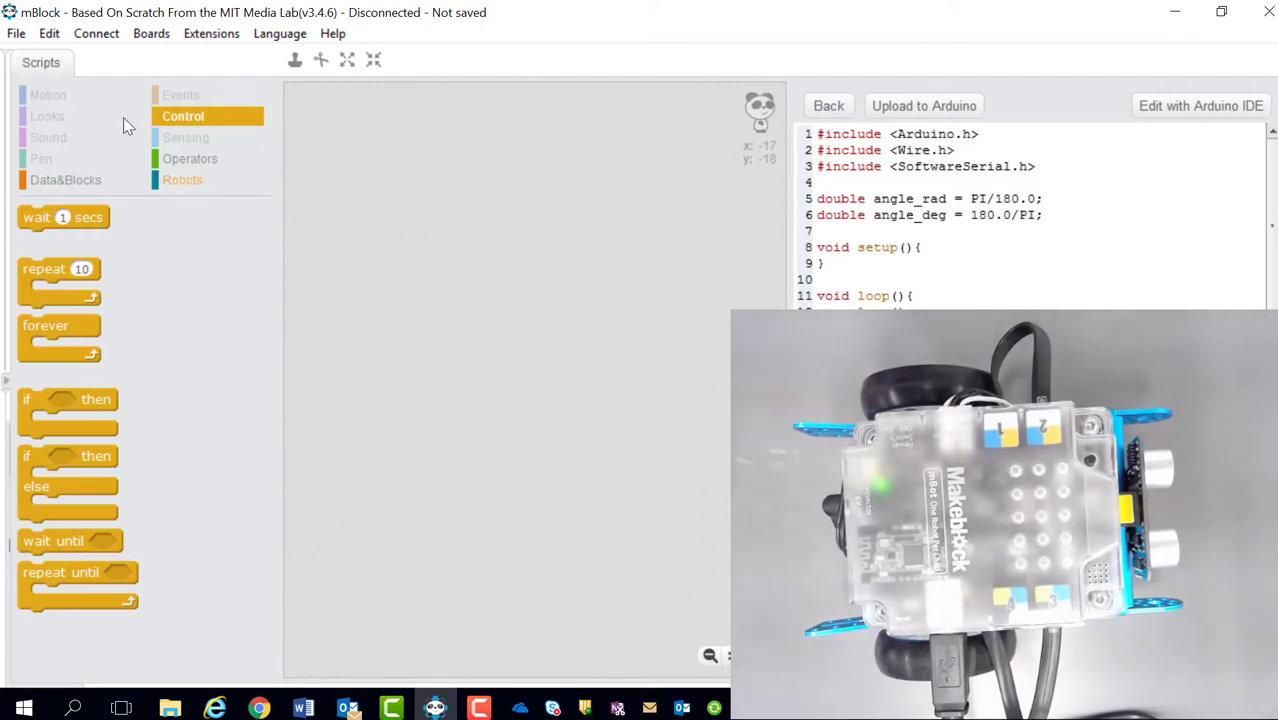
Start the script with an mBot Program hat block followed by a 'wait until' block
{"action": "left_click", "coordinate": [182, 180]}
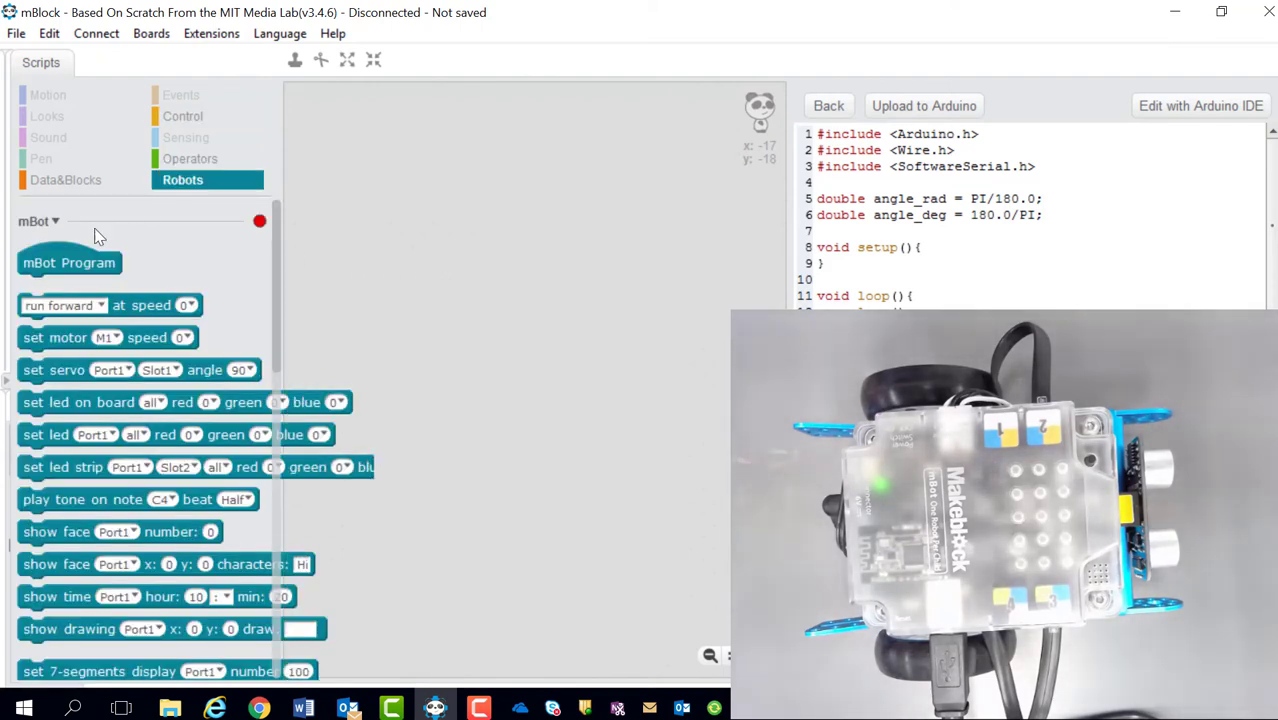
{"action": "left_click_drag", "start_coordinate": [68, 262], "coordinate": [452, 152]}
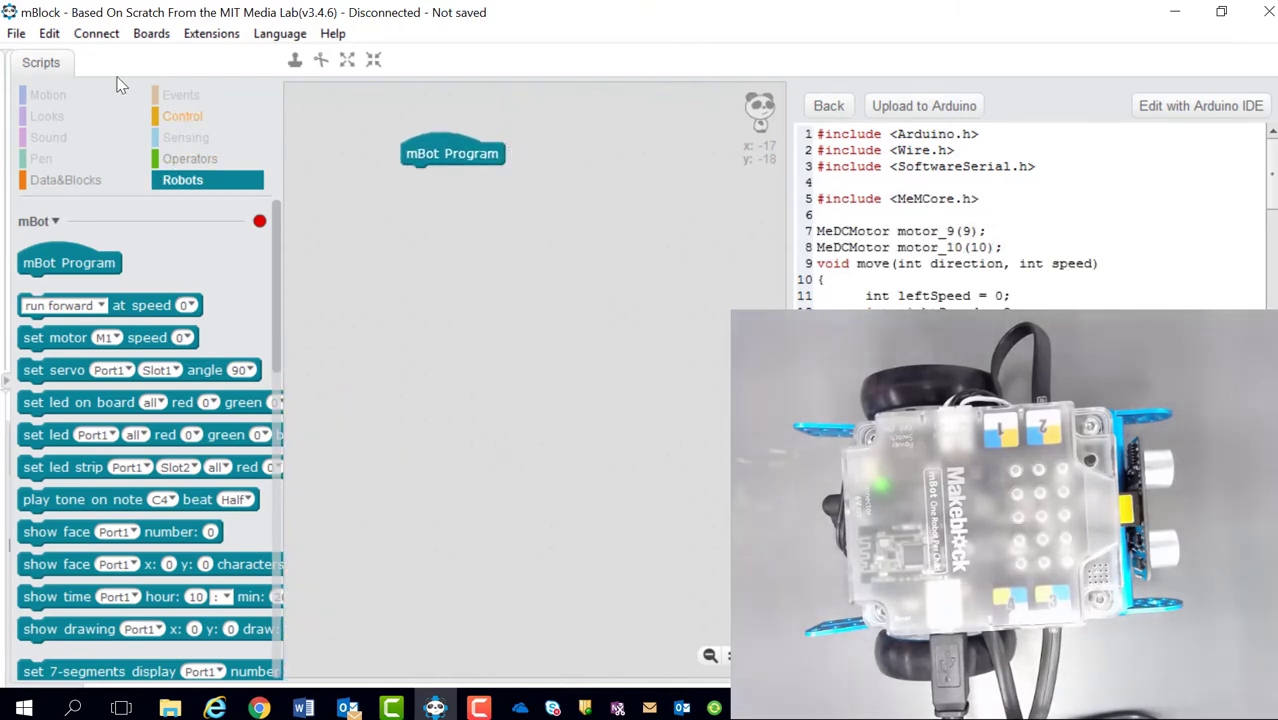
{"action": "left_click", "coordinate": [184, 116]}
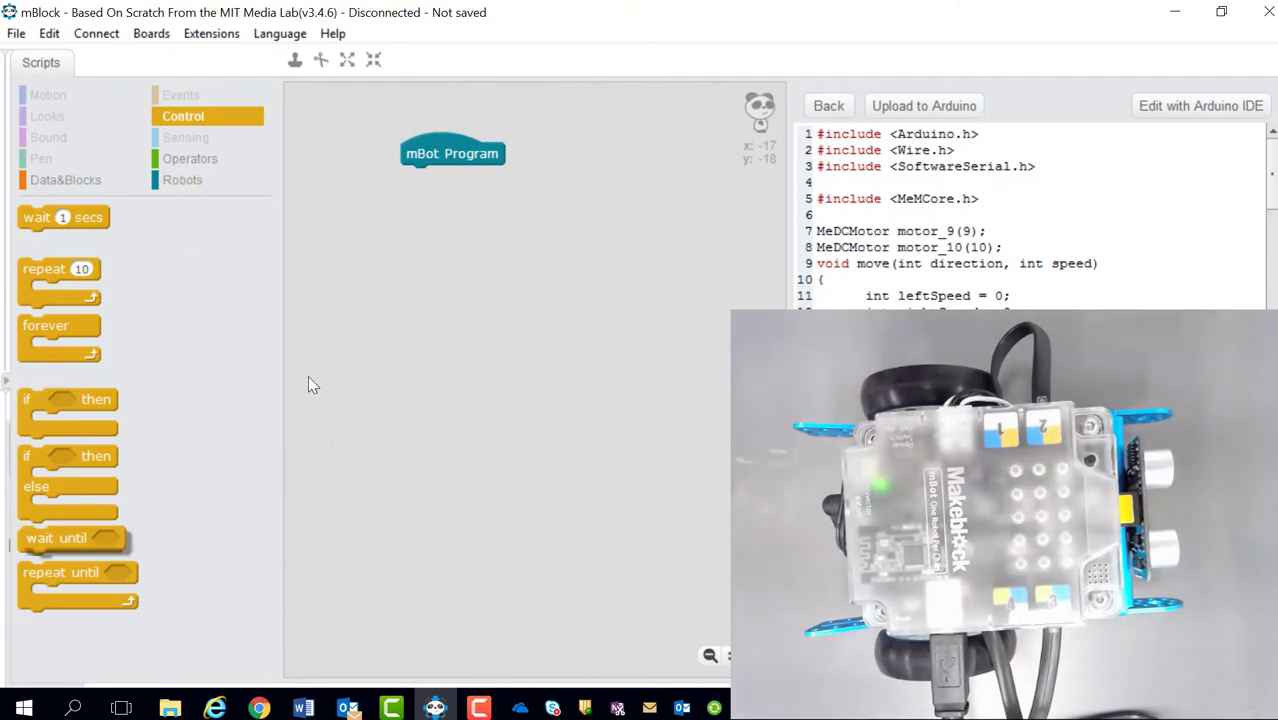
{"action": "left_click_drag", "start_coordinate": [54, 540], "coordinate": [436, 178]}
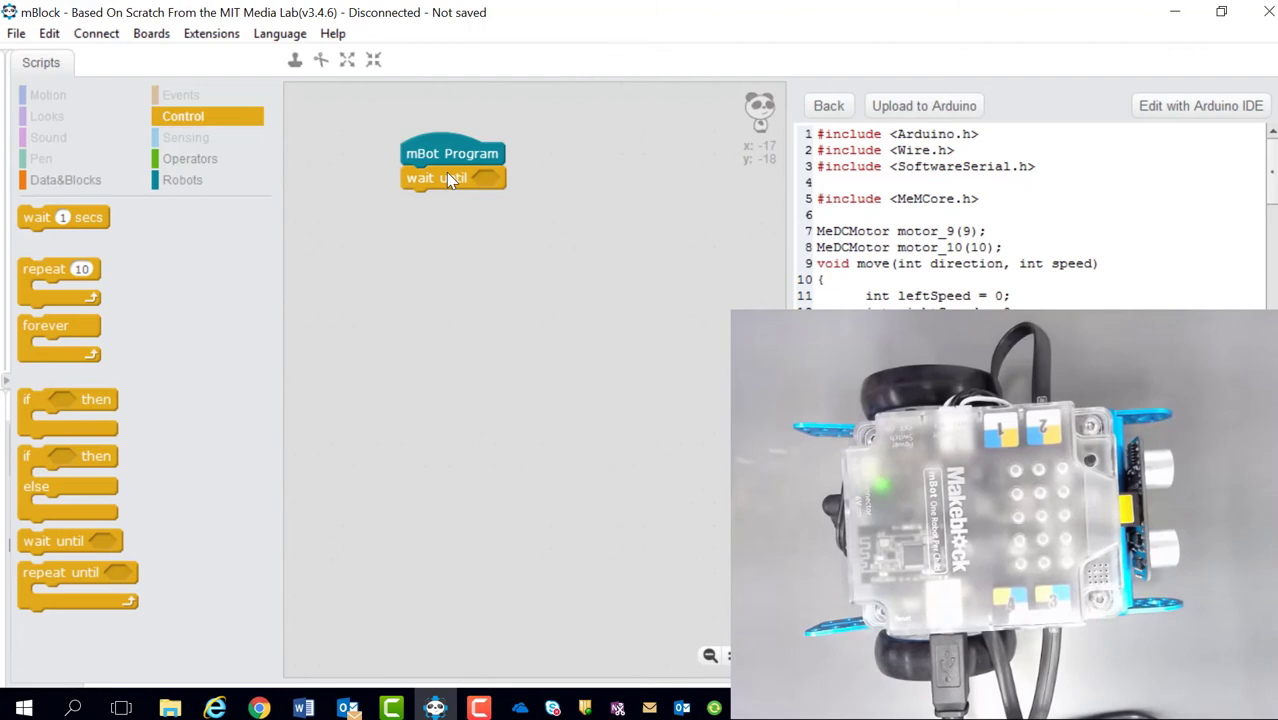
Make the wait-until condition the mBot 'on board button pressed' block
{"action": "left_click", "coordinate": [182, 180]}
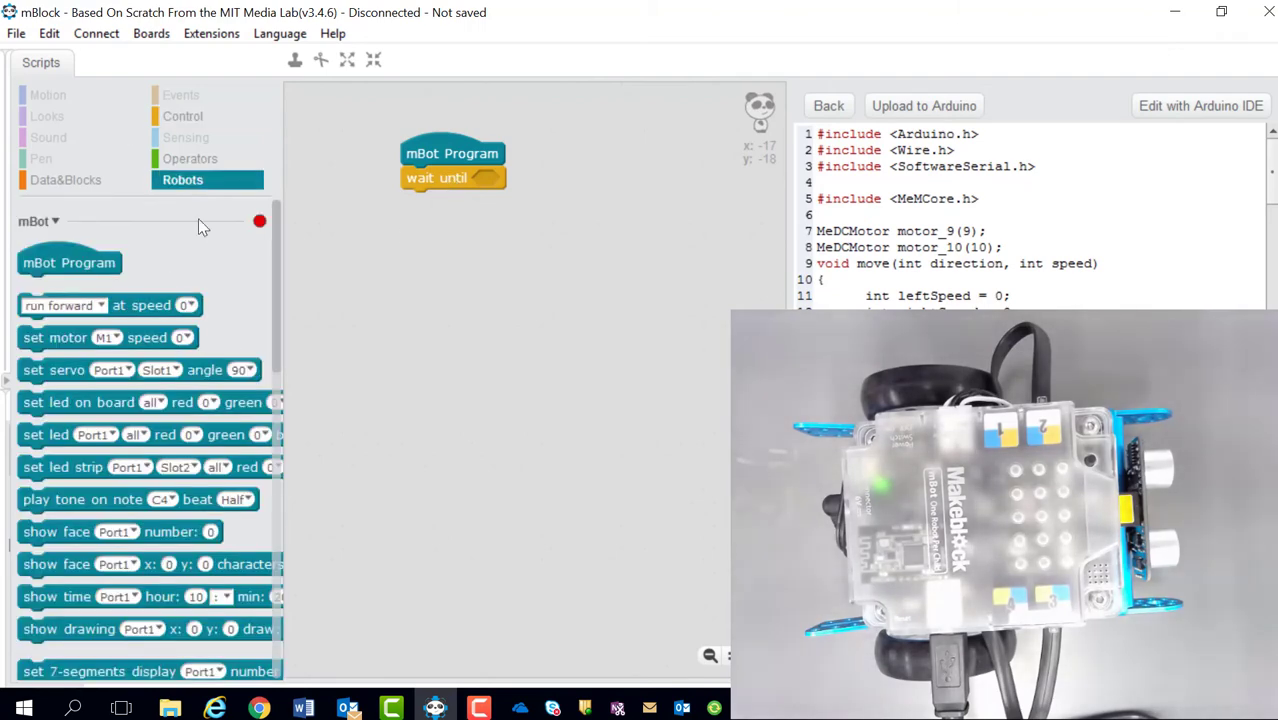
{"action": "scroll", "scroll_direction": "down", "scroll_amount": 3}
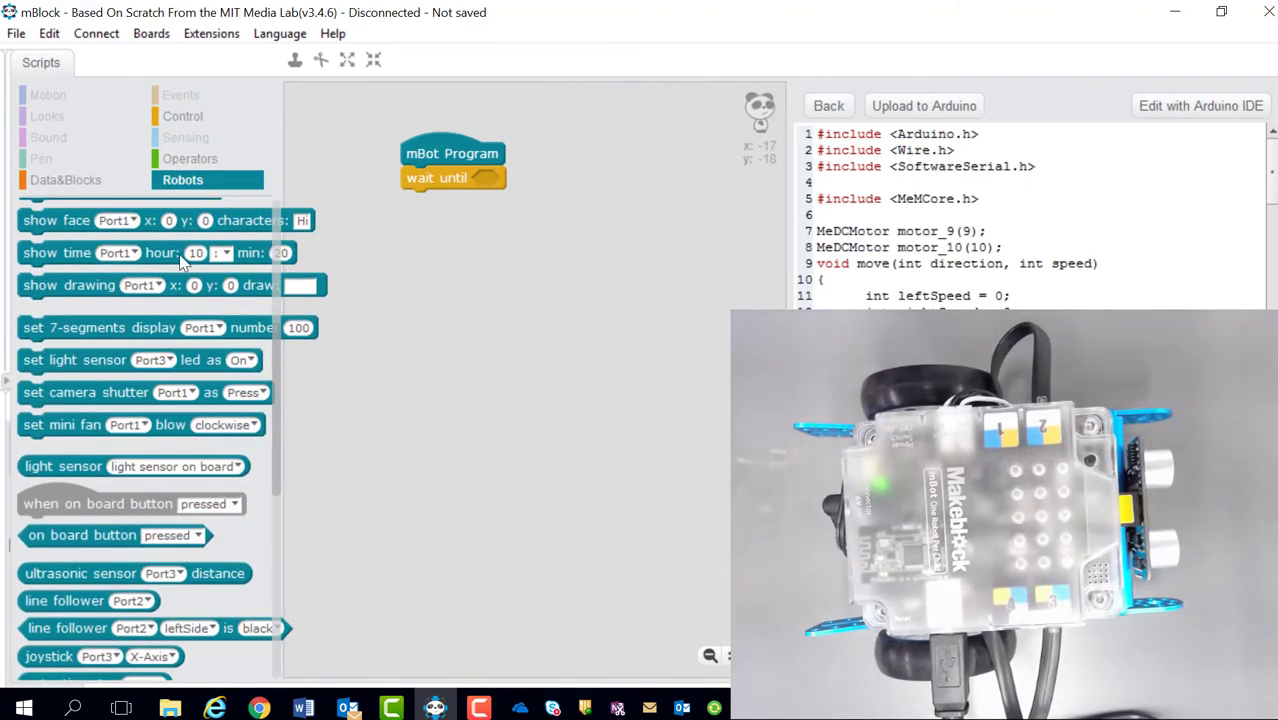
{"action": "left_click_drag", "start_coordinate": [82, 536], "coordinate": [510, 284]}
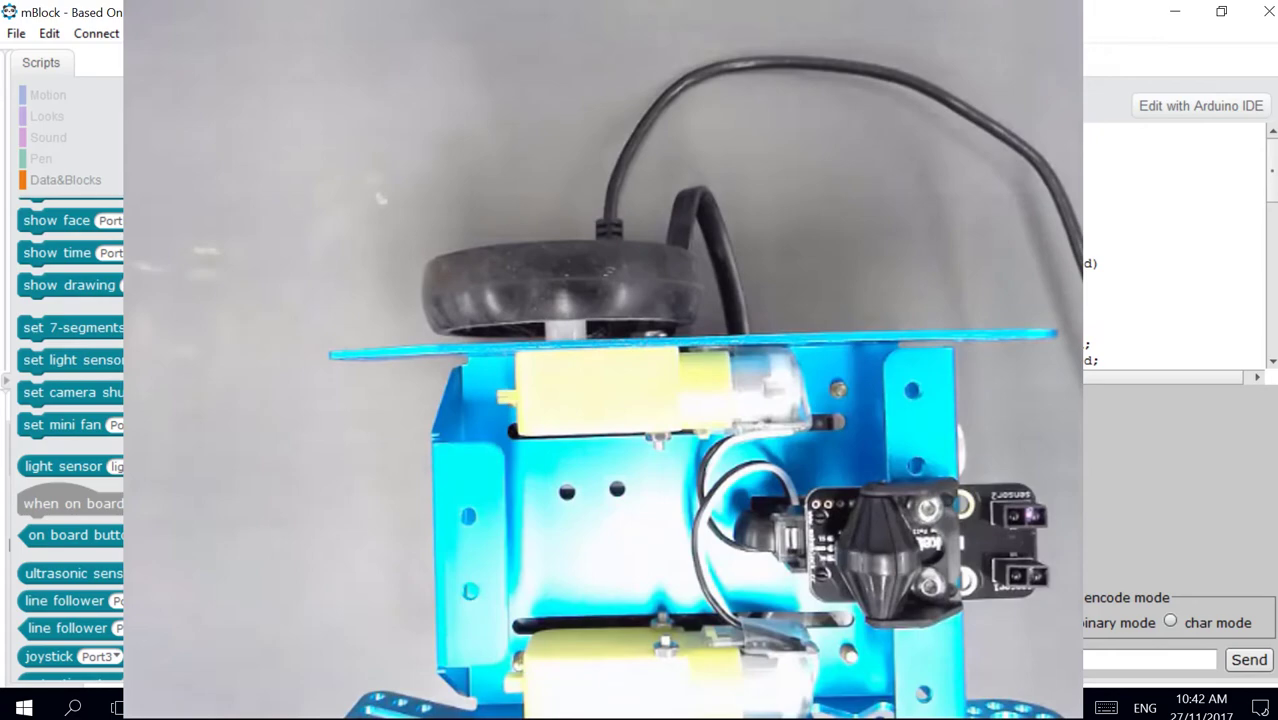
Show the Control category blocks in the palette again
{"action": "left_click", "coordinate": [40, 158]}
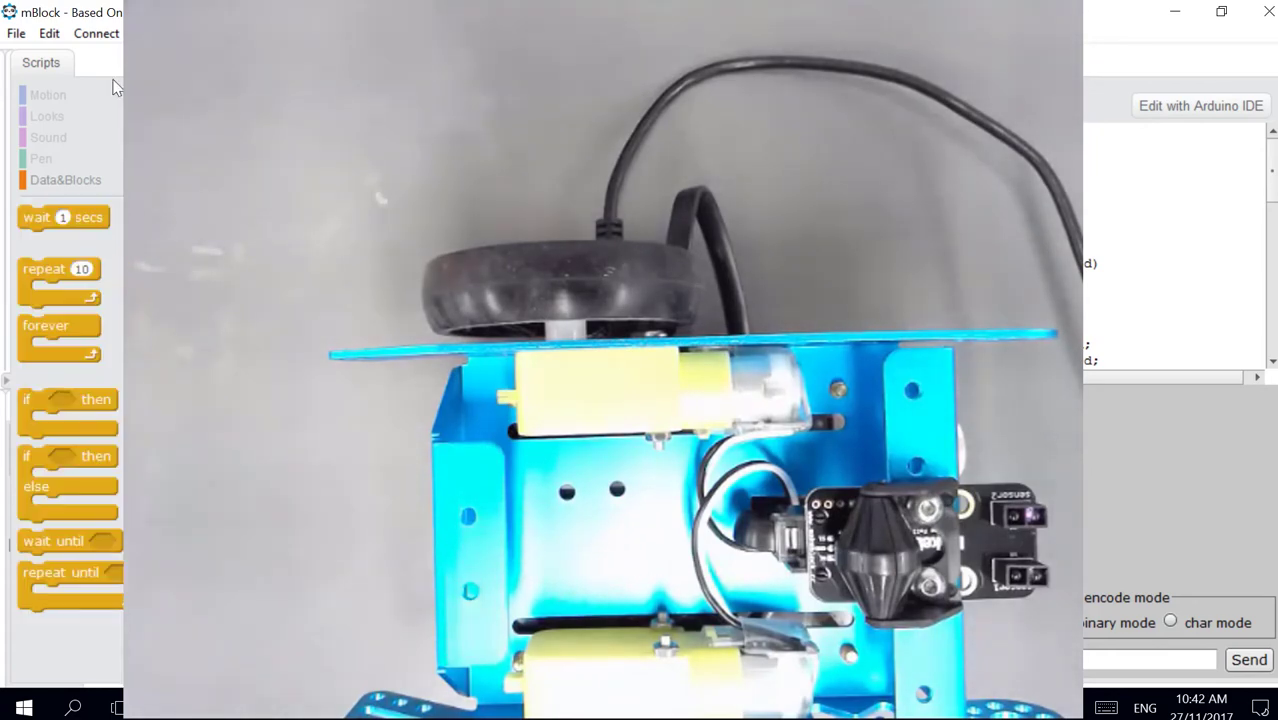
{"action": "mouse_move", "coordinate": [60, 568]}
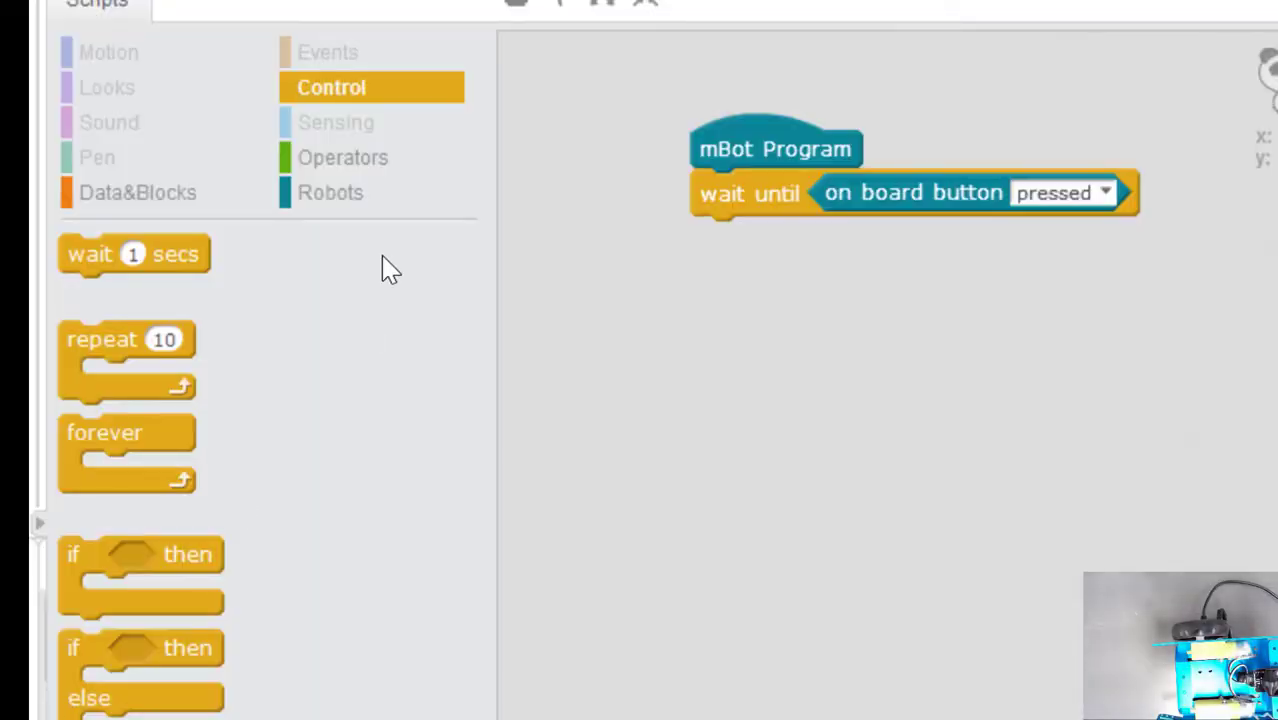
{"action": "mouse_move", "coordinate": [150, 570]}
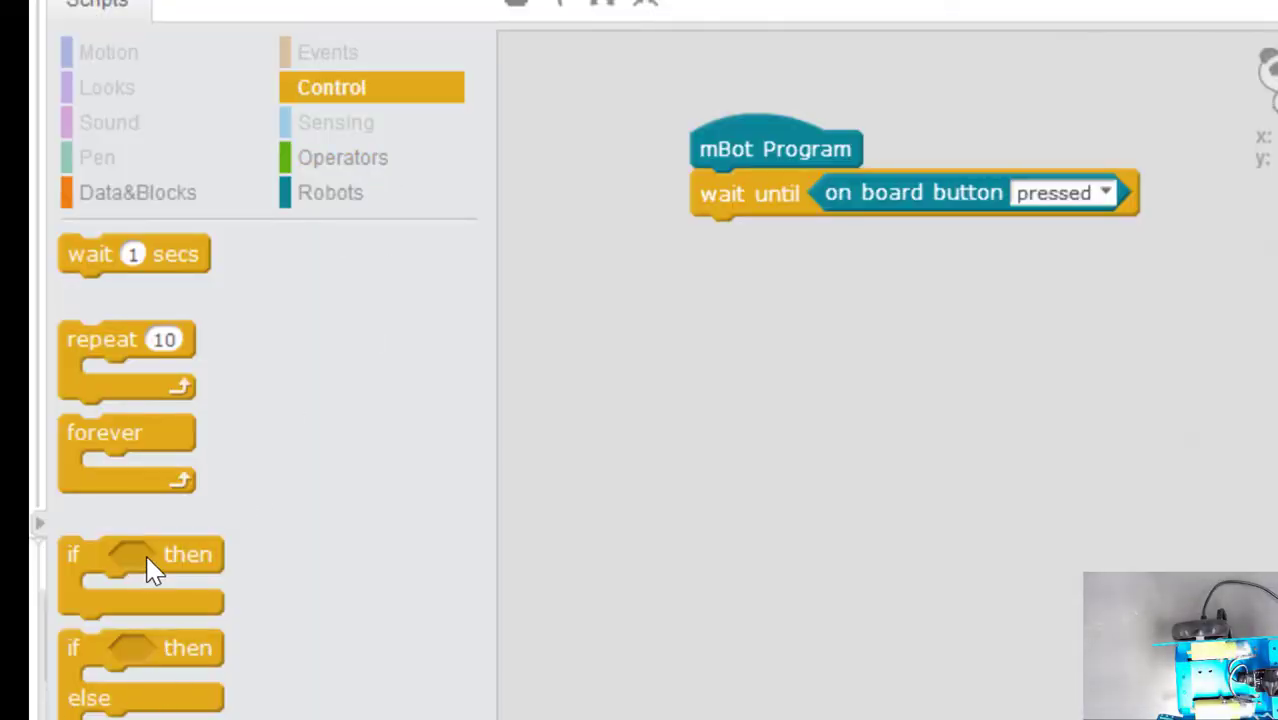
{"action": "mouse_move", "coordinate": [80, 464]}
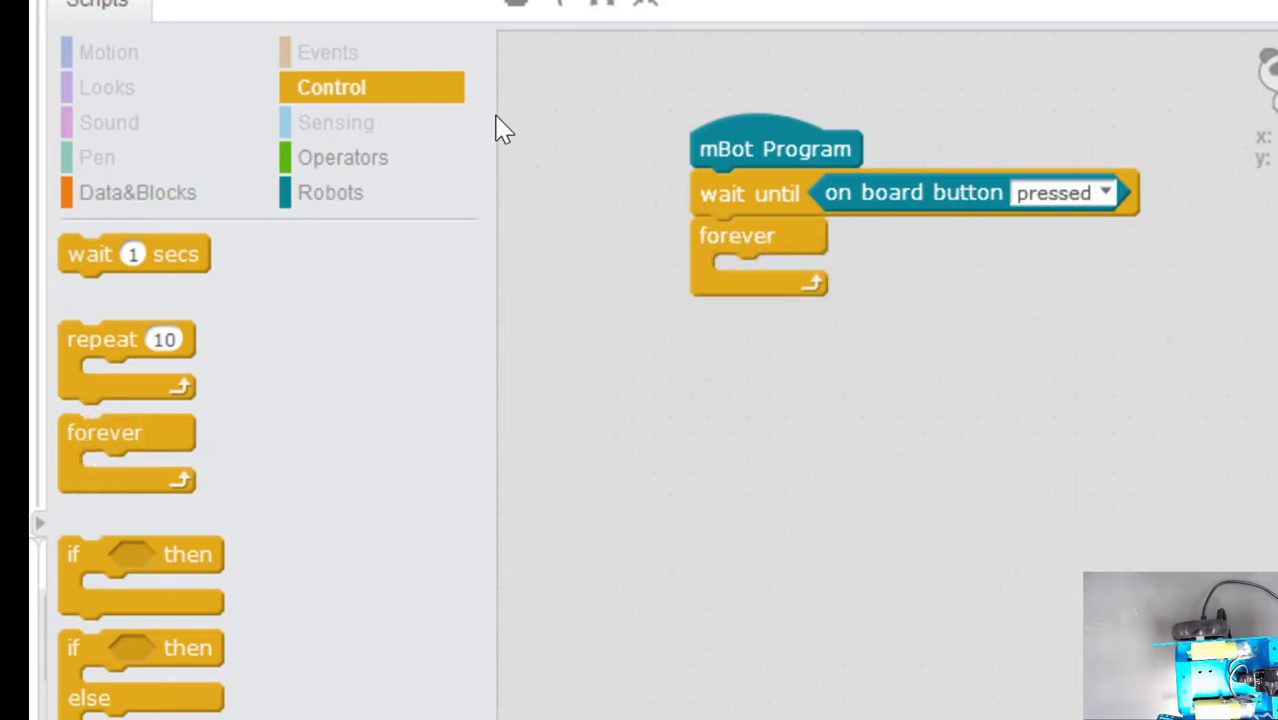
Add a 'set led on board' block for the left LED with red set to 255
{"action": "left_click", "coordinate": [344, 156]}
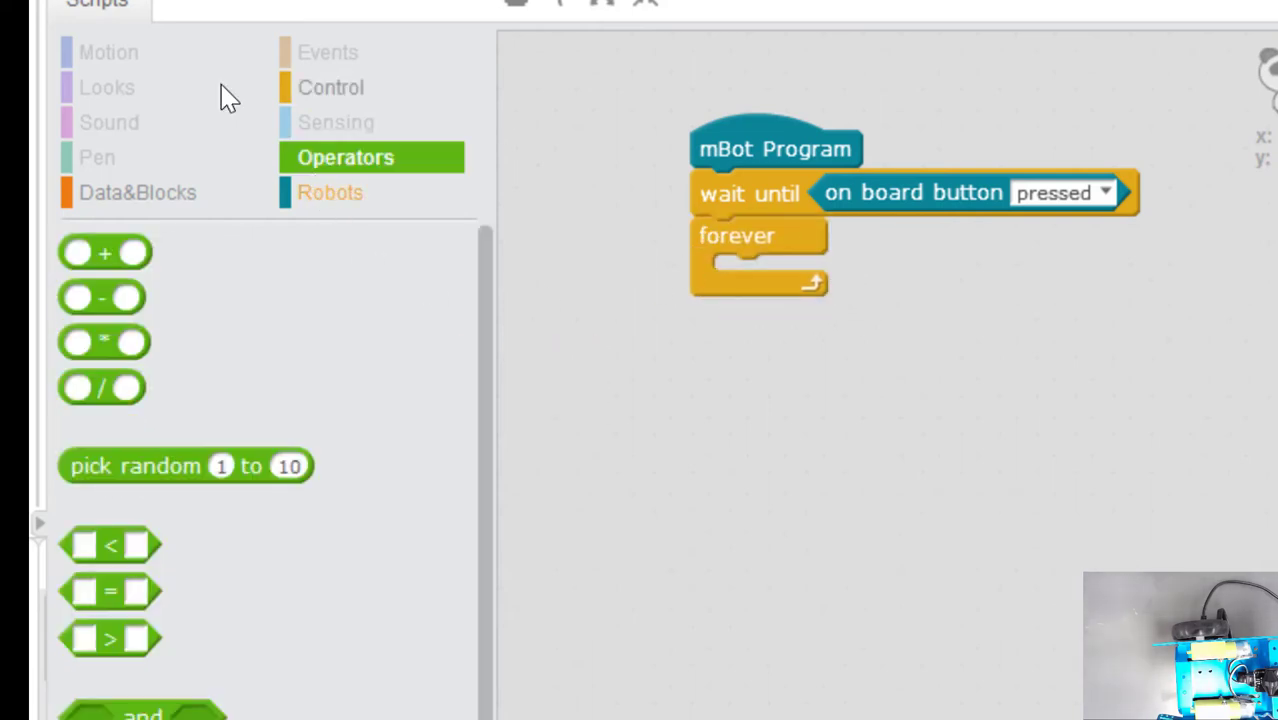
{"action": "left_click", "coordinate": [330, 192]}
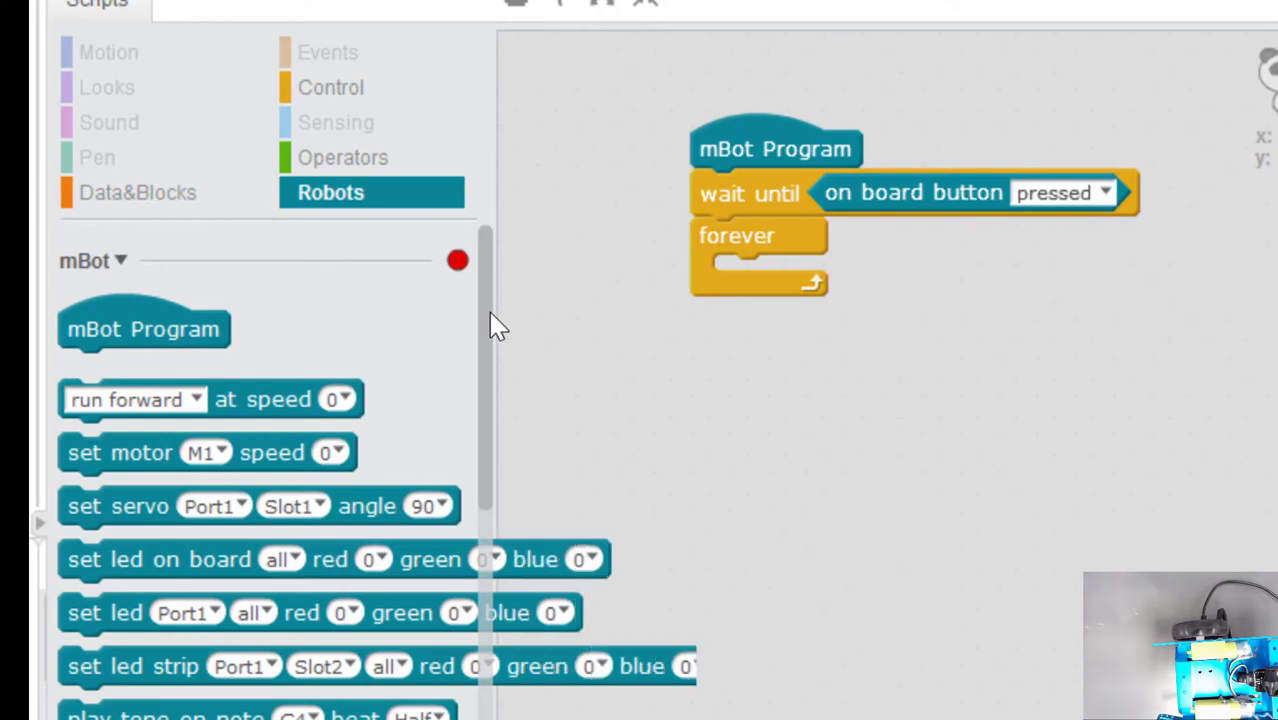
{"action": "scroll", "scroll_direction": "down", "scroll_amount": 3}
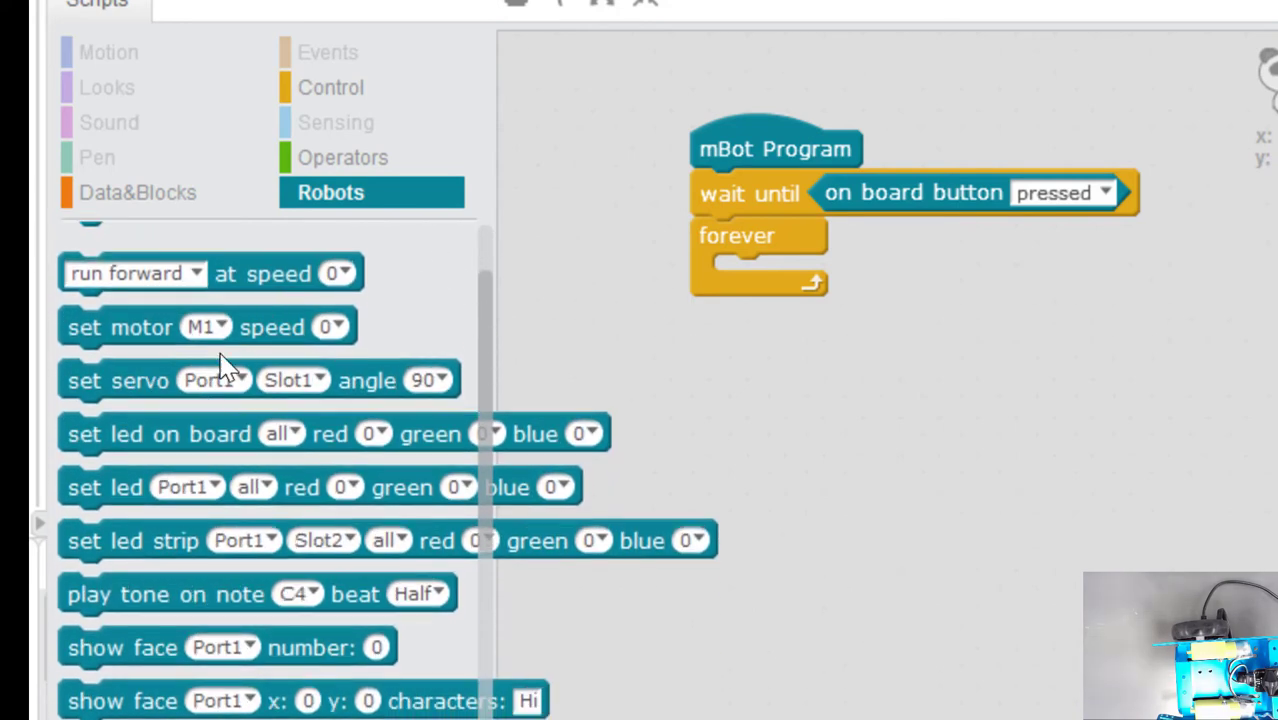
{"action": "mouse_move", "coordinate": [156, 272]}
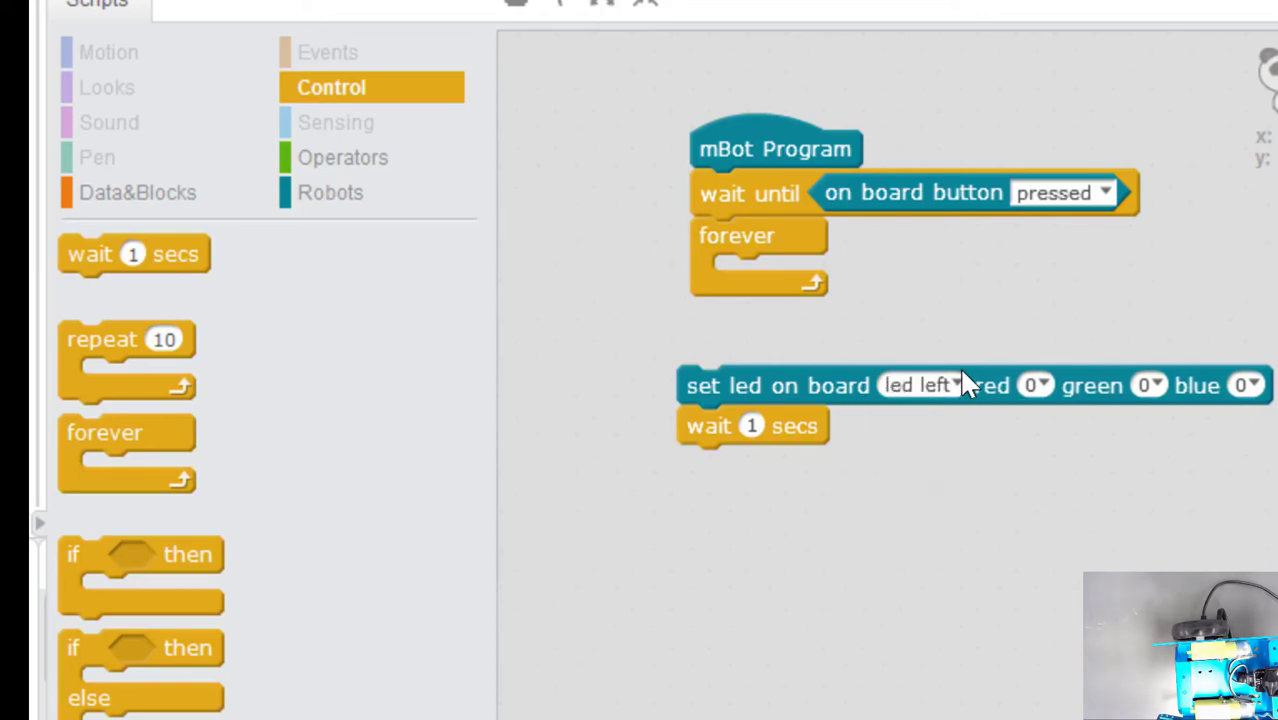
{"action": "mouse_move", "coordinate": [1044, 388]}
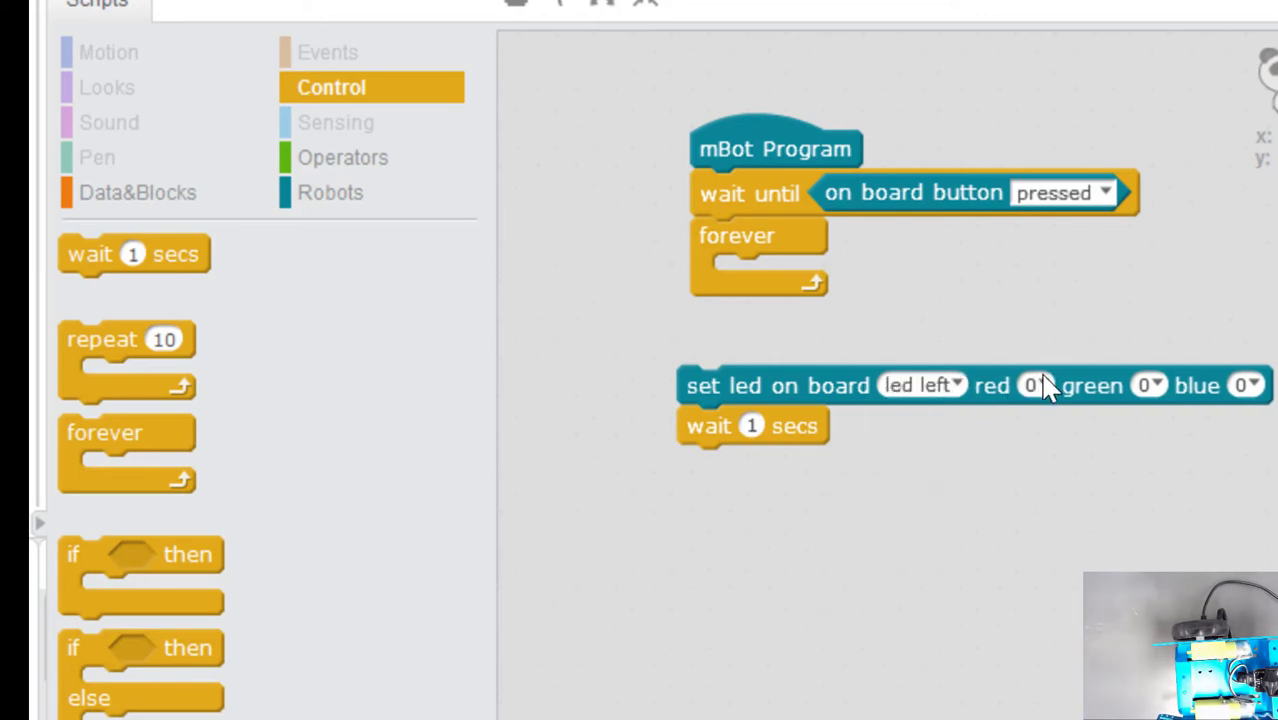
{"action": "left_click", "coordinate": [1036, 384]}
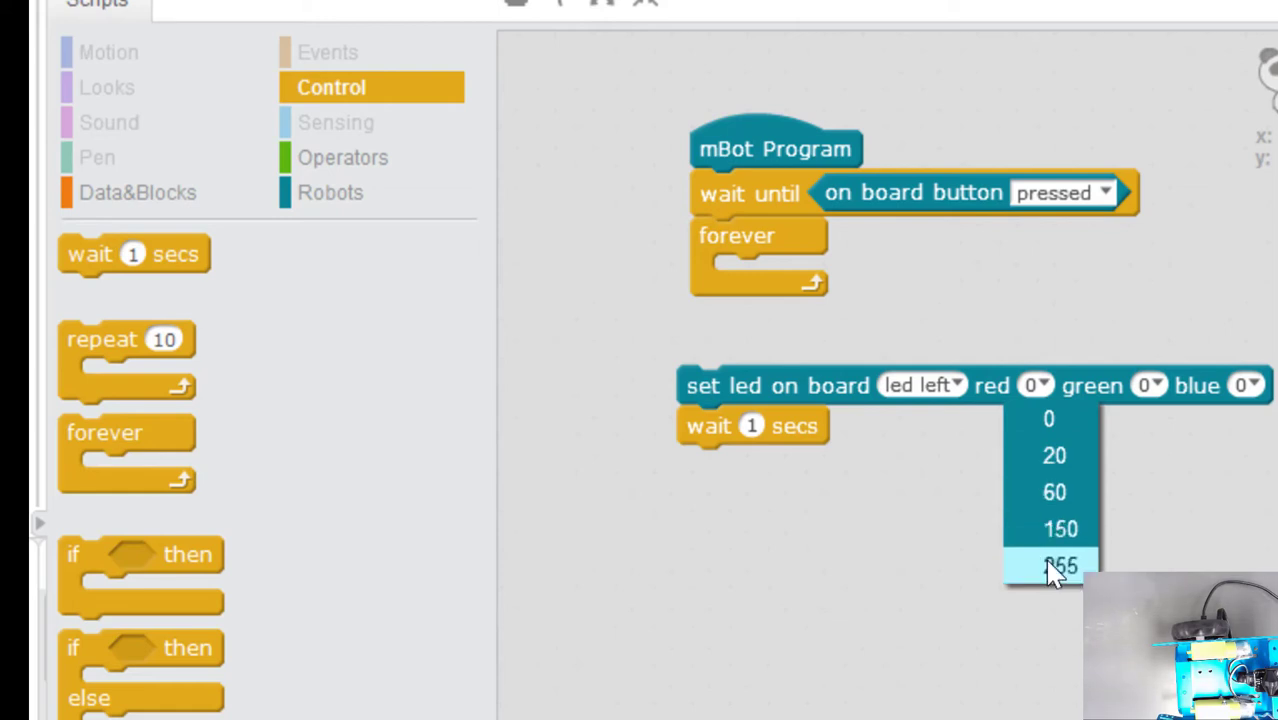
{"action": "left_click", "coordinate": [1056, 564]}
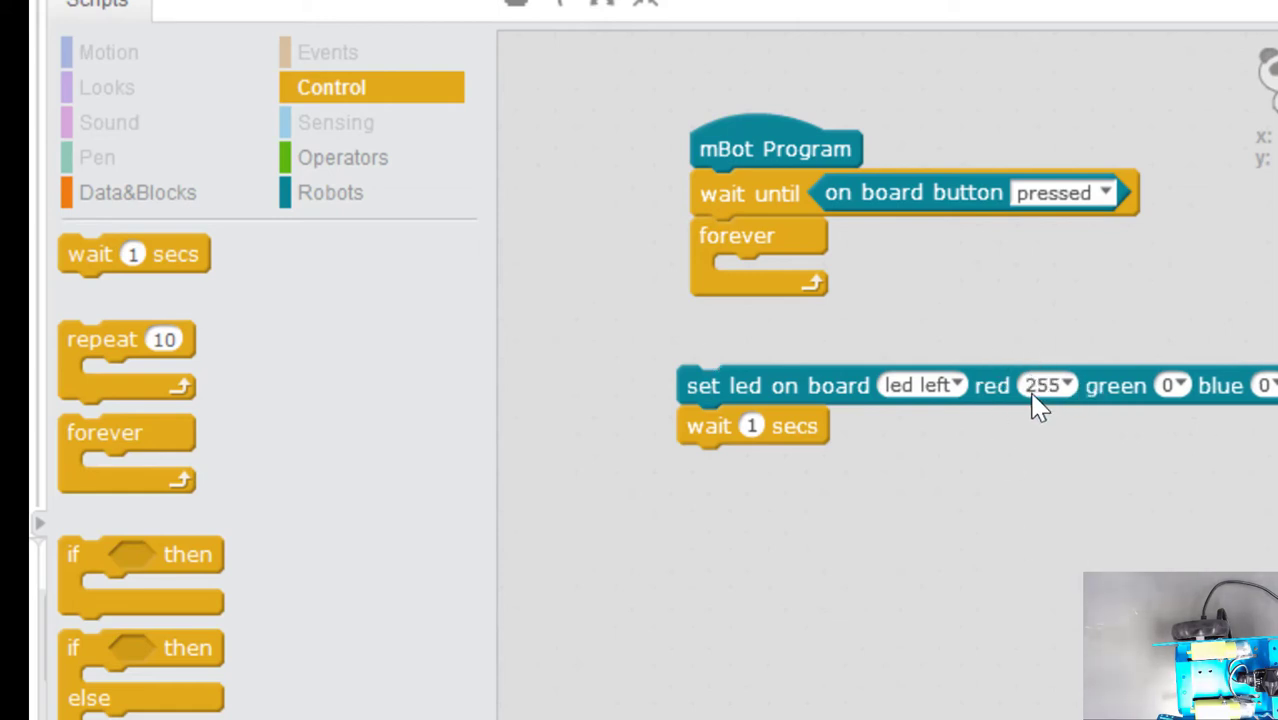
{"action": "mouse_move", "coordinate": [780, 396]}
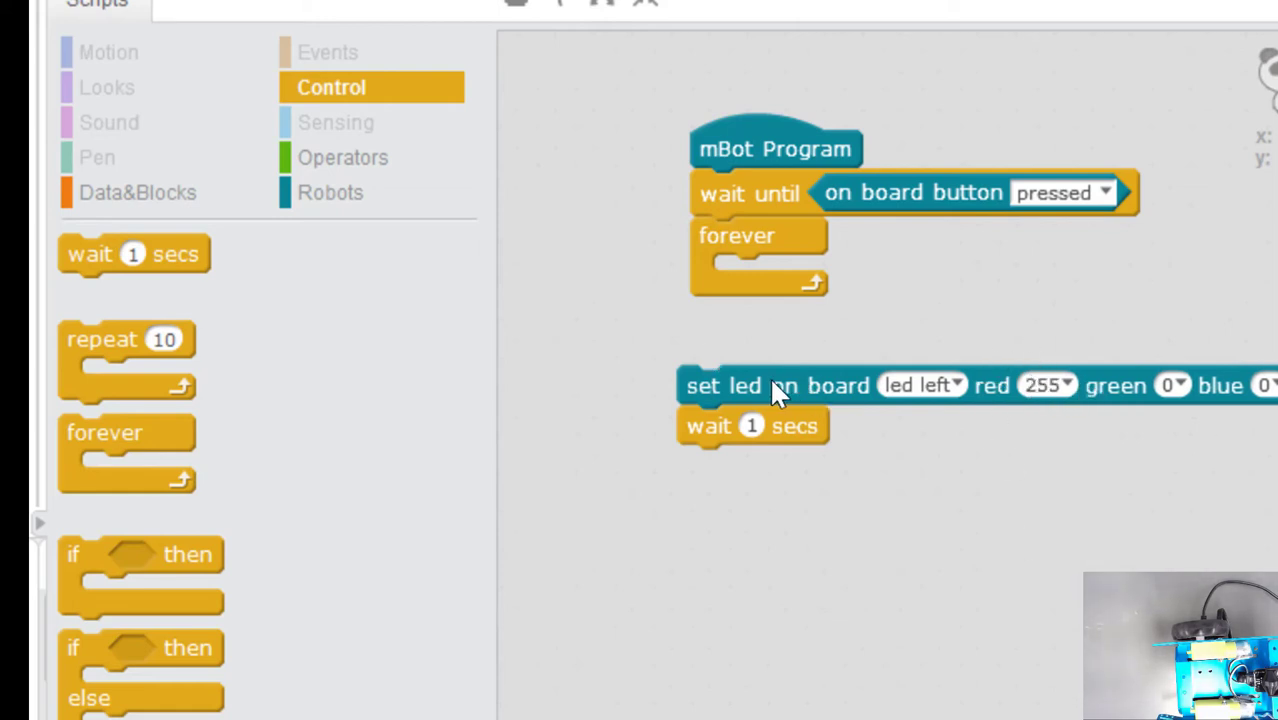
{"action": "mouse_move", "coordinate": [796, 438]}
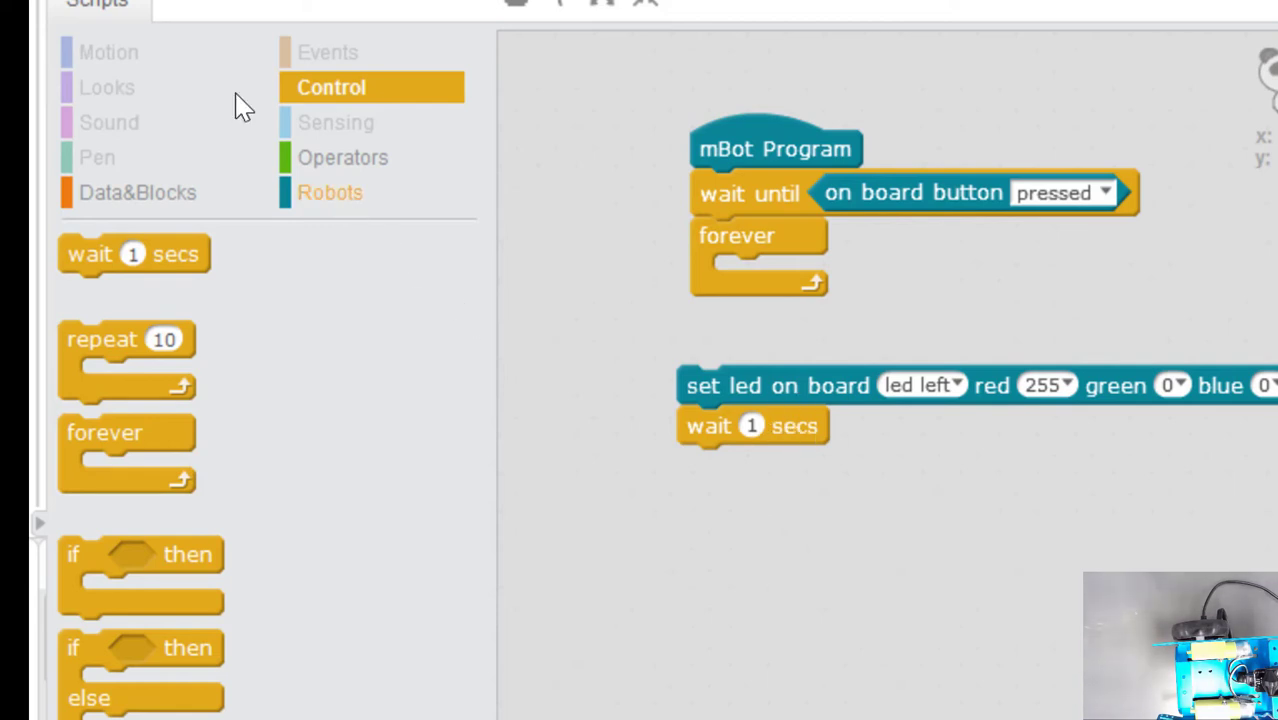
Add a short 0.1-second wait after the 'set led all 0,0,0' block
{"action": "left_click", "coordinate": [330, 192]}
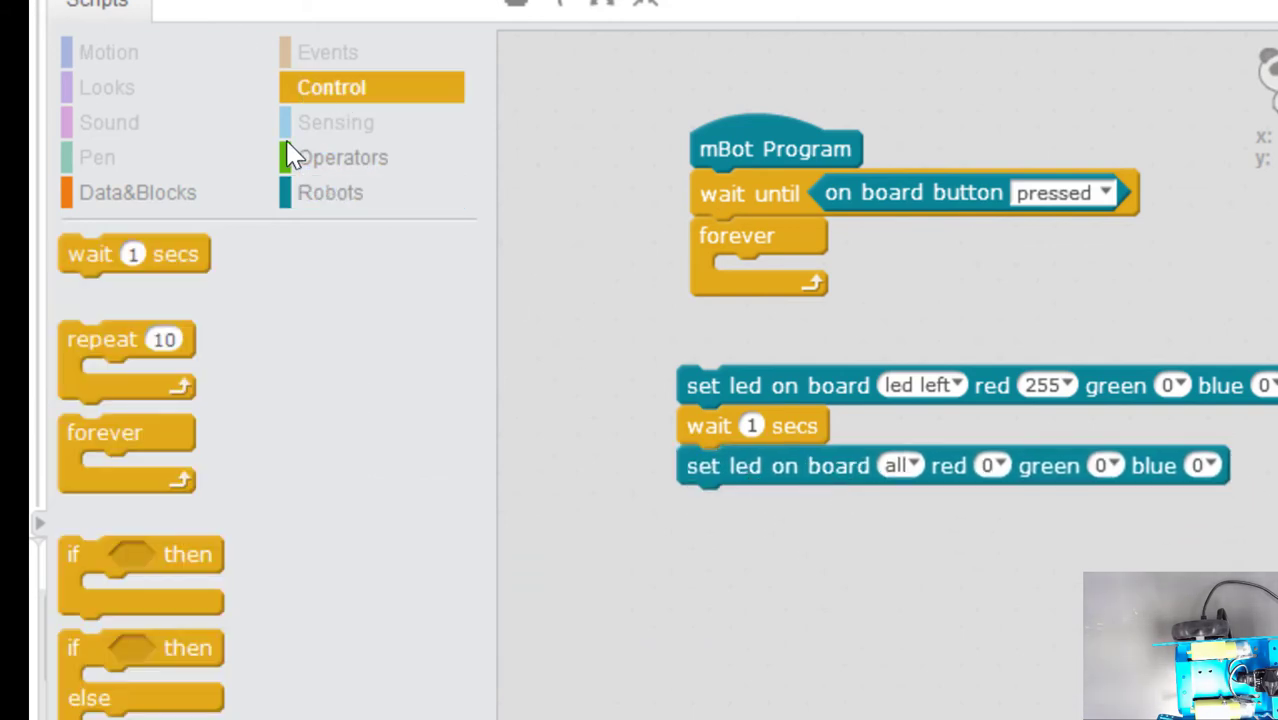
{"action": "left_click_drag", "start_coordinate": [136, 252], "coordinate": [756, 512]}
{"action": "type", "text": ".1"}
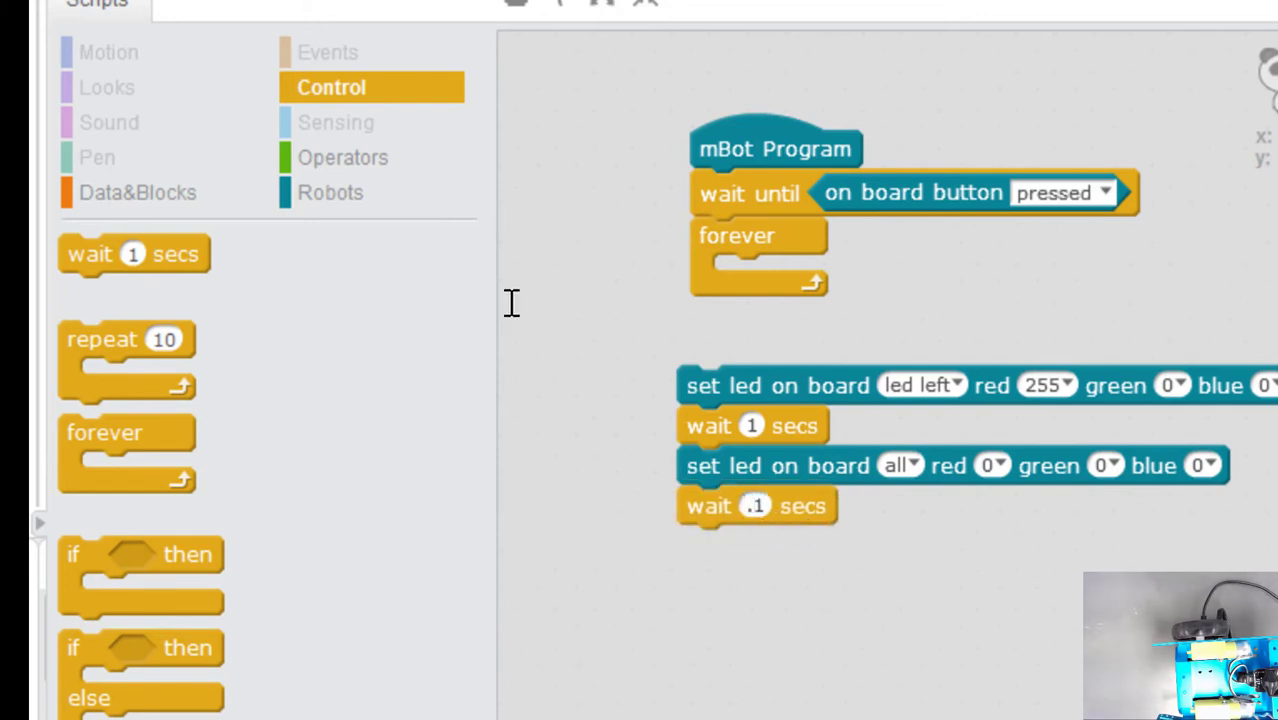
{"action": "mouse_move", "coordinate": [740, 436]}
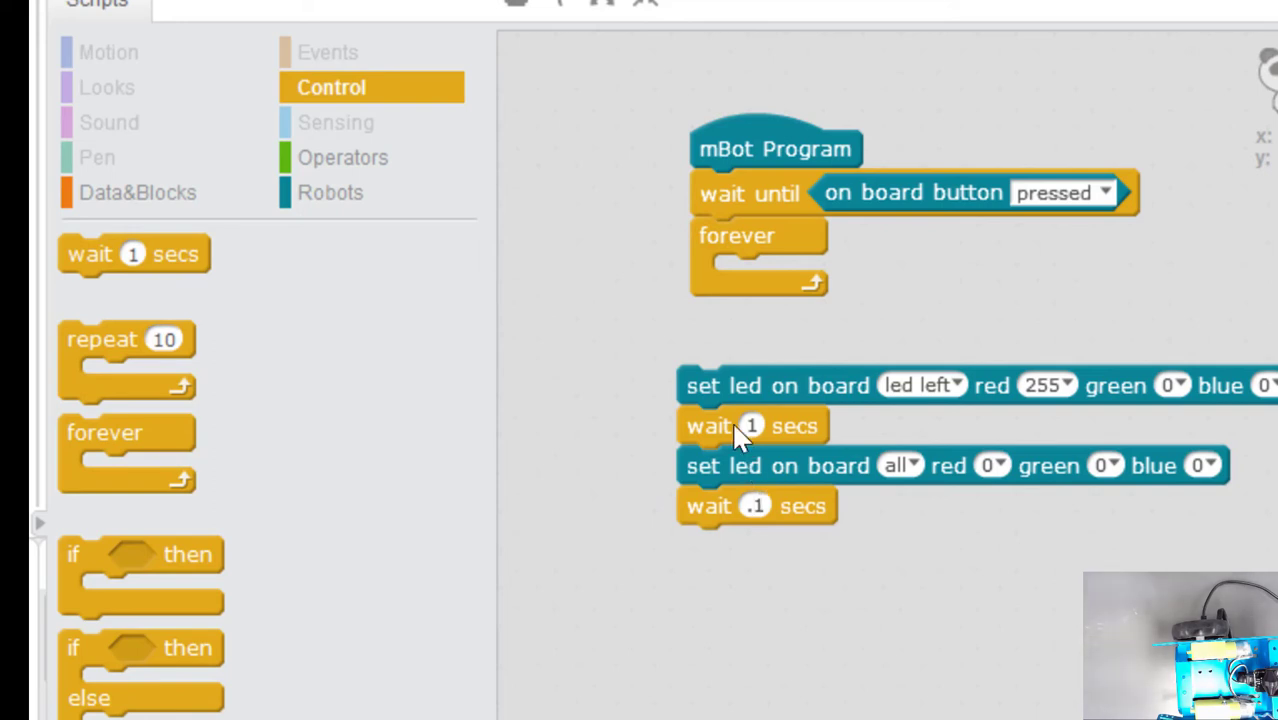
Duplicate the LED stack, change the copy to the right LED blue 255, and tidy the program position
{"action": "right_click", "coordinate": [750, 424]}
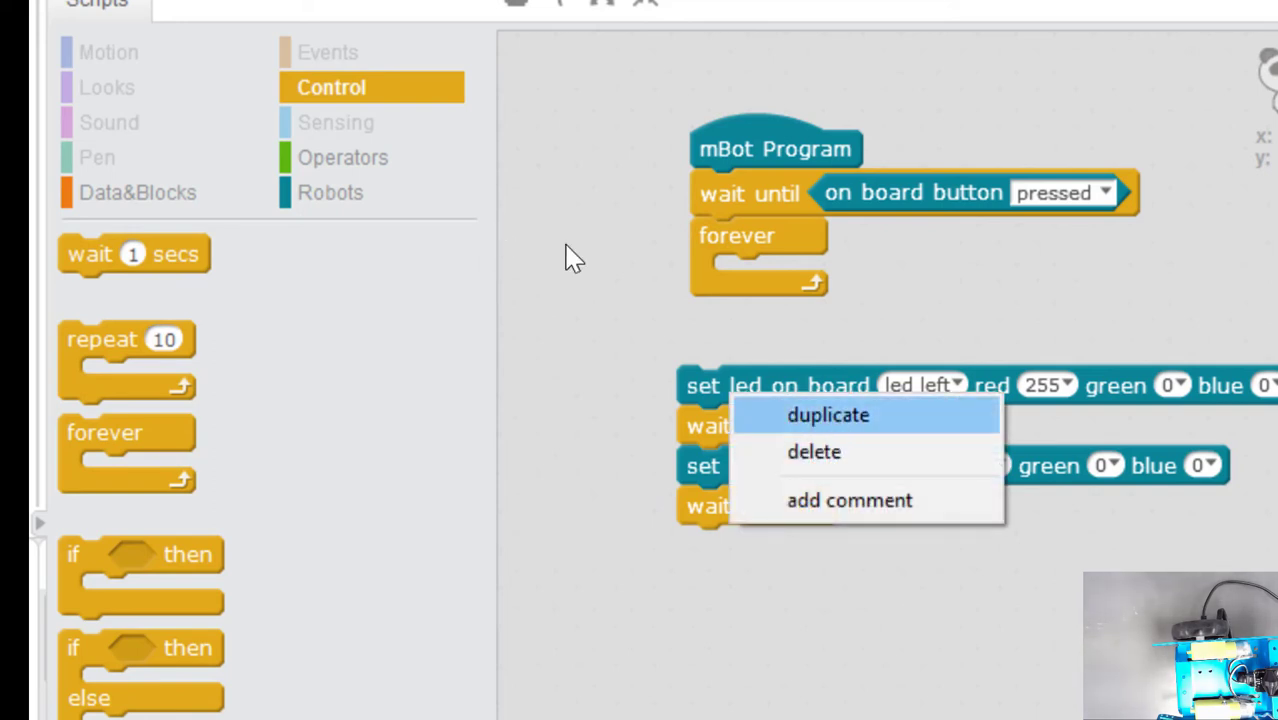
{"action": "left_click", "coordinate": [828, 414]}
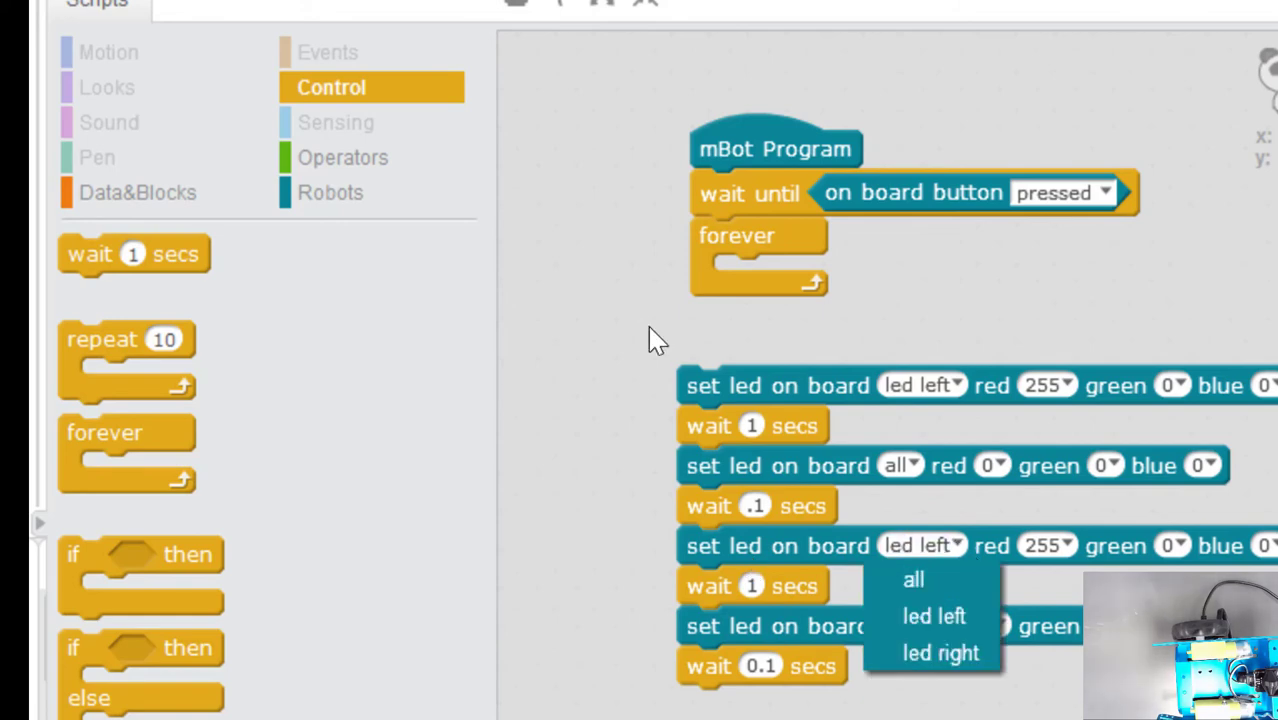
{"action": "left_click", "coordinate": [940, 652]}
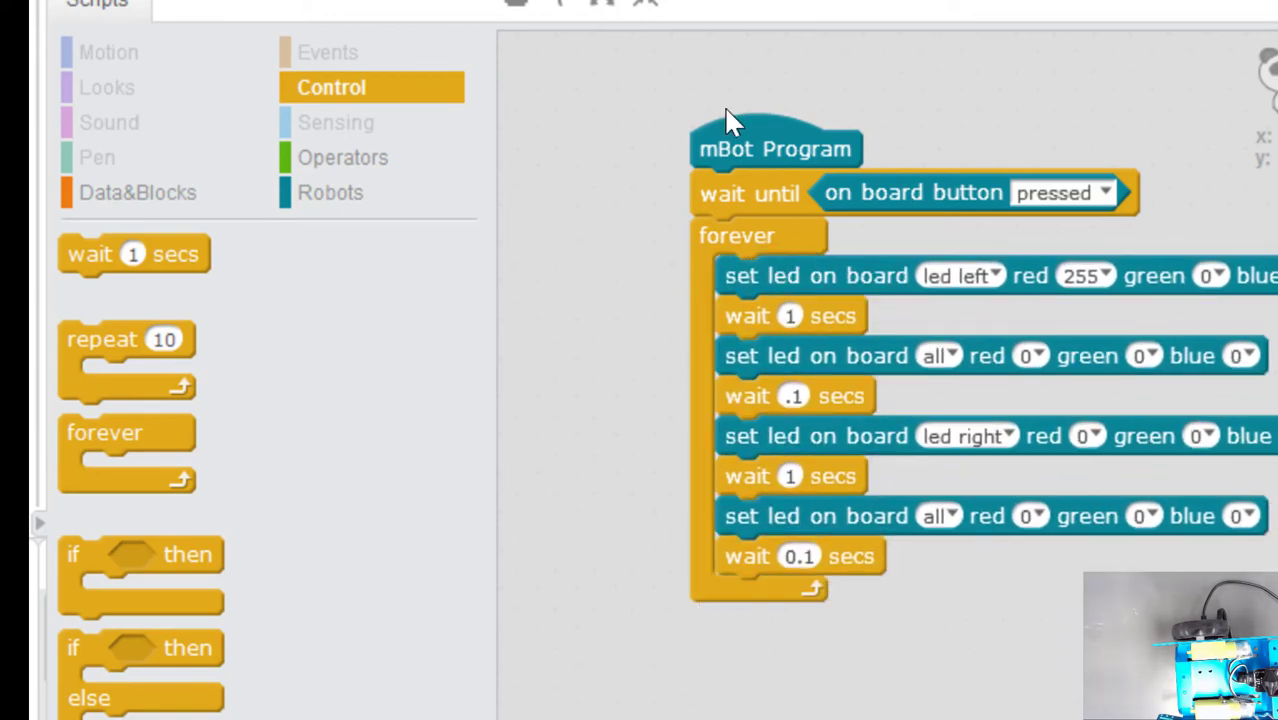
{"action": "left_click_drag", "start_coordinate": [776, 148], "coordinate": [612, 132]}
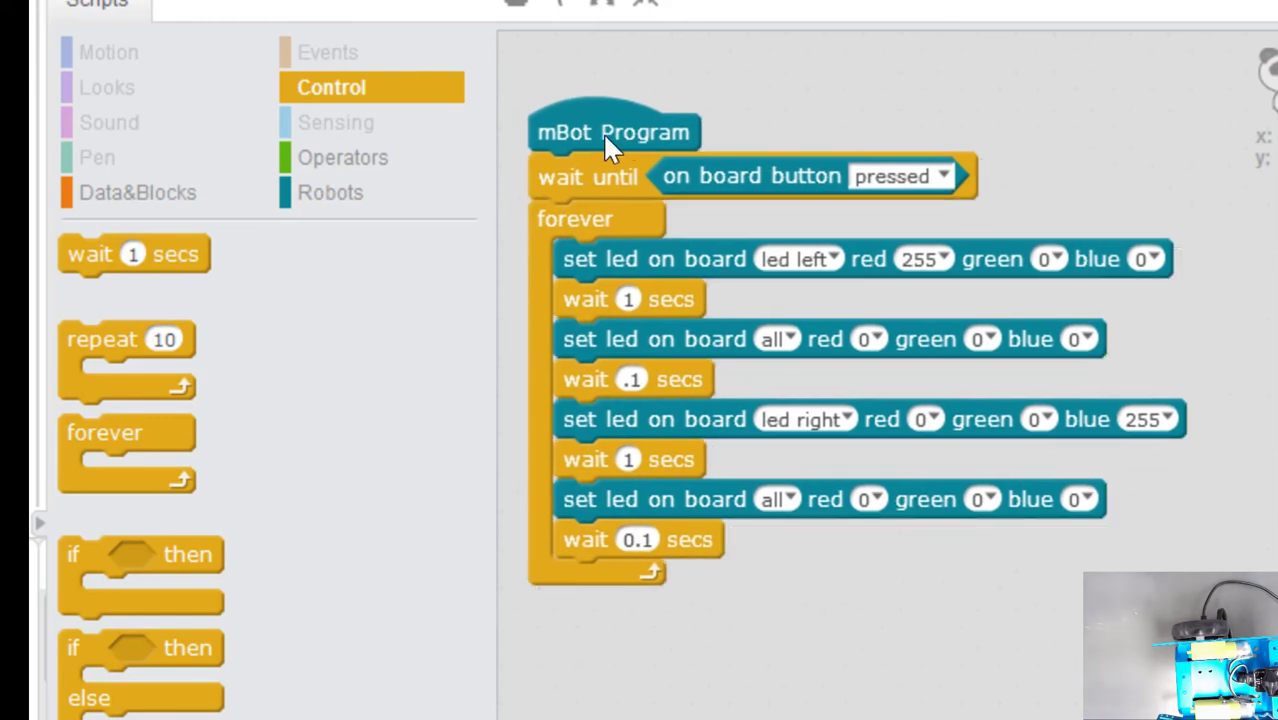
{"action": "mouse_move", "coordinate": [778, 180]}
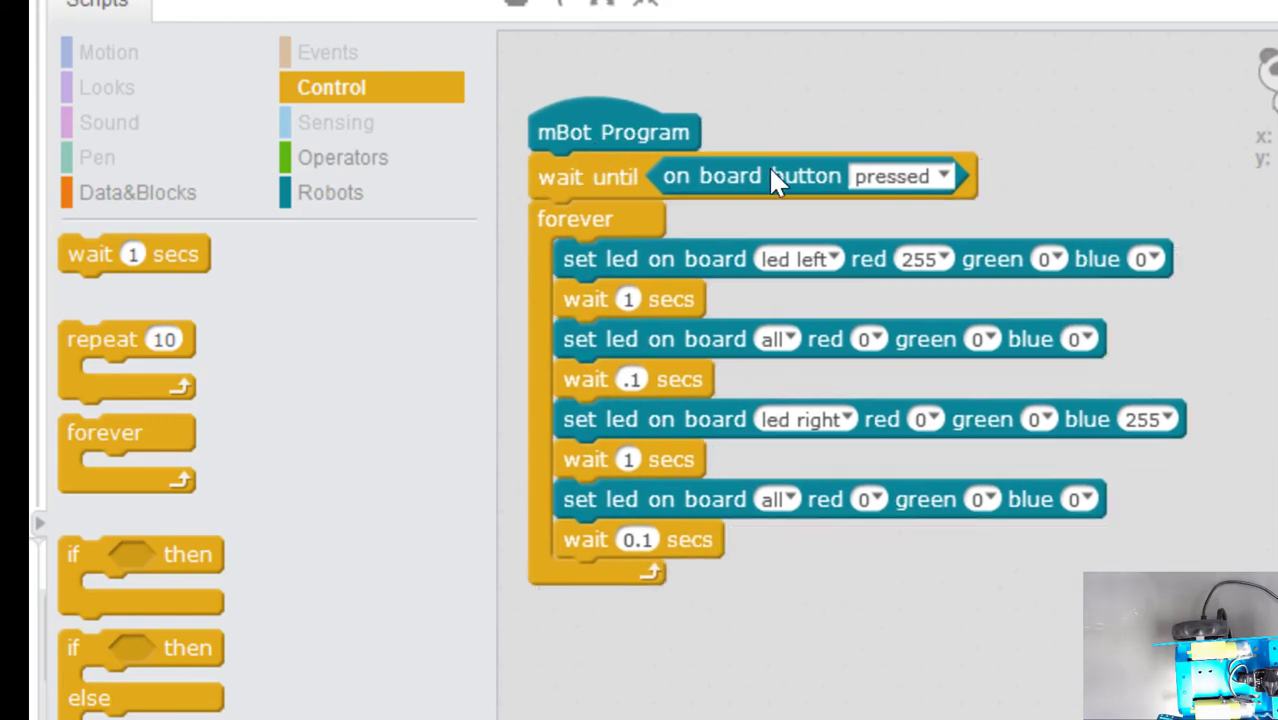
{"action": "mouse_move", "coordinate": [630, 270]}
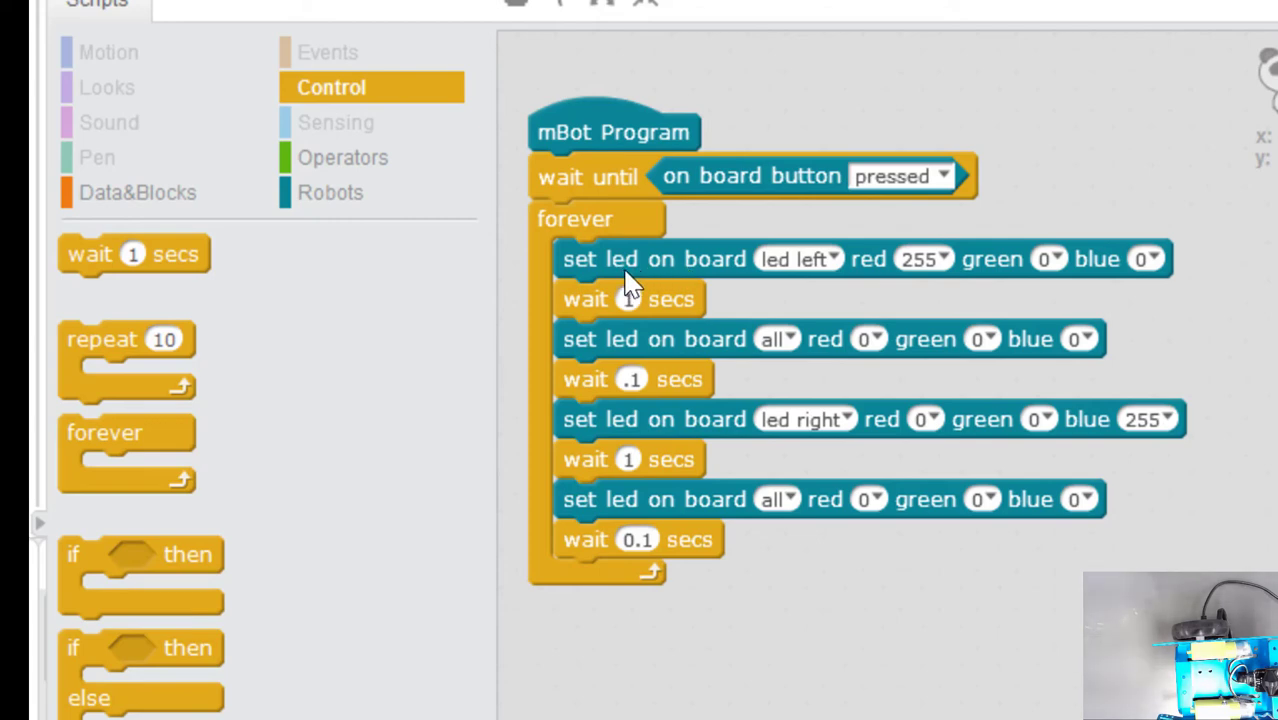
{"action": "mouse_move", "coordinate": [890, 264]}
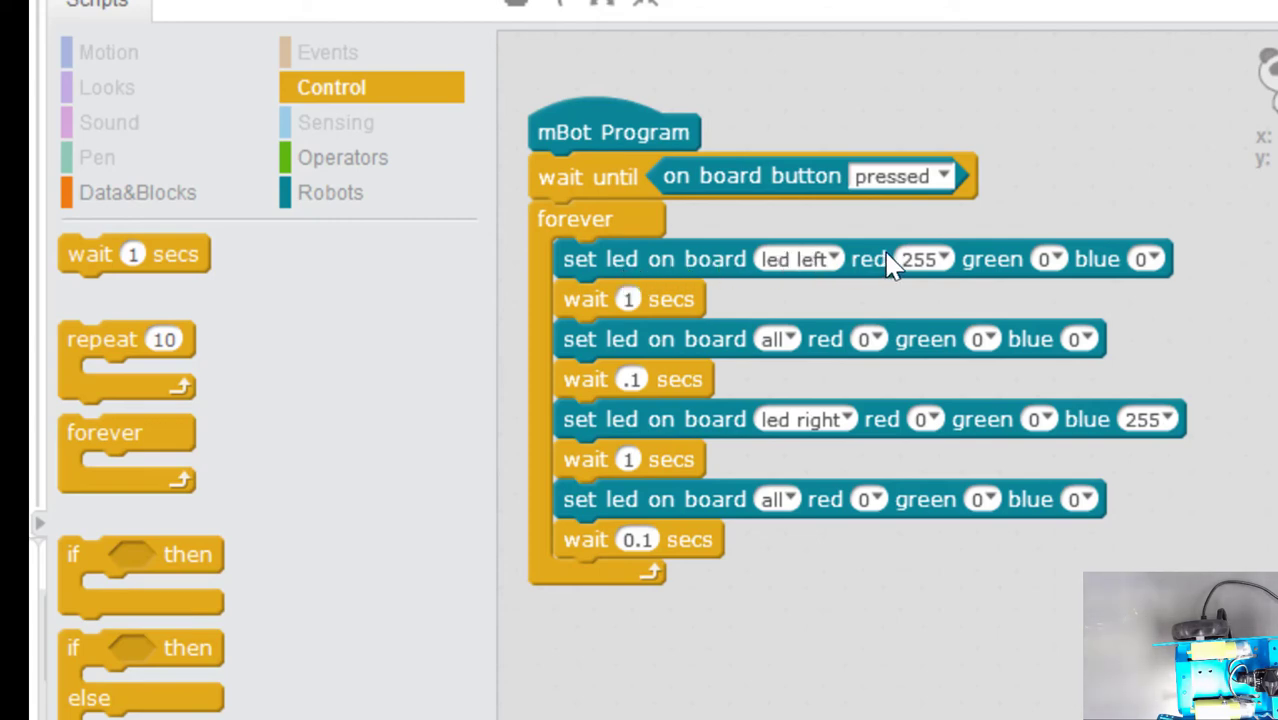
{"action": "mouse_move", "coordinate": [670, 350]}
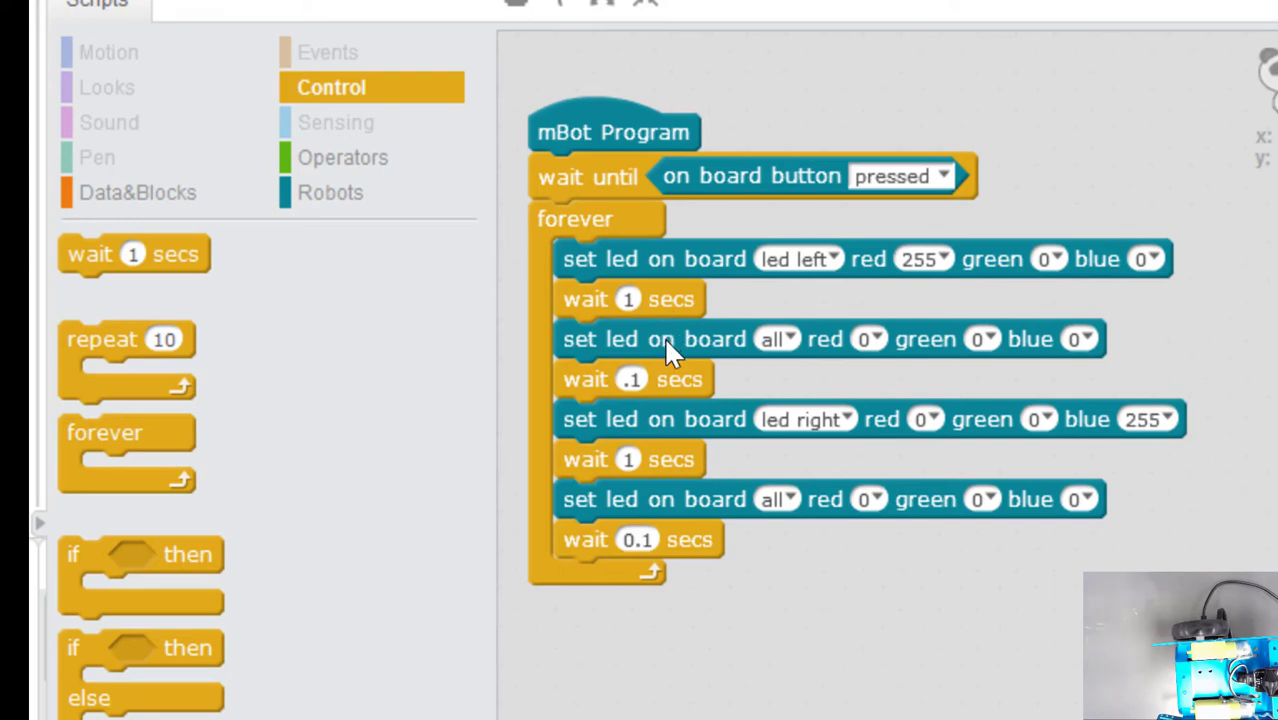
{"action": "mouse_move", "coordinate": [672, 404]}
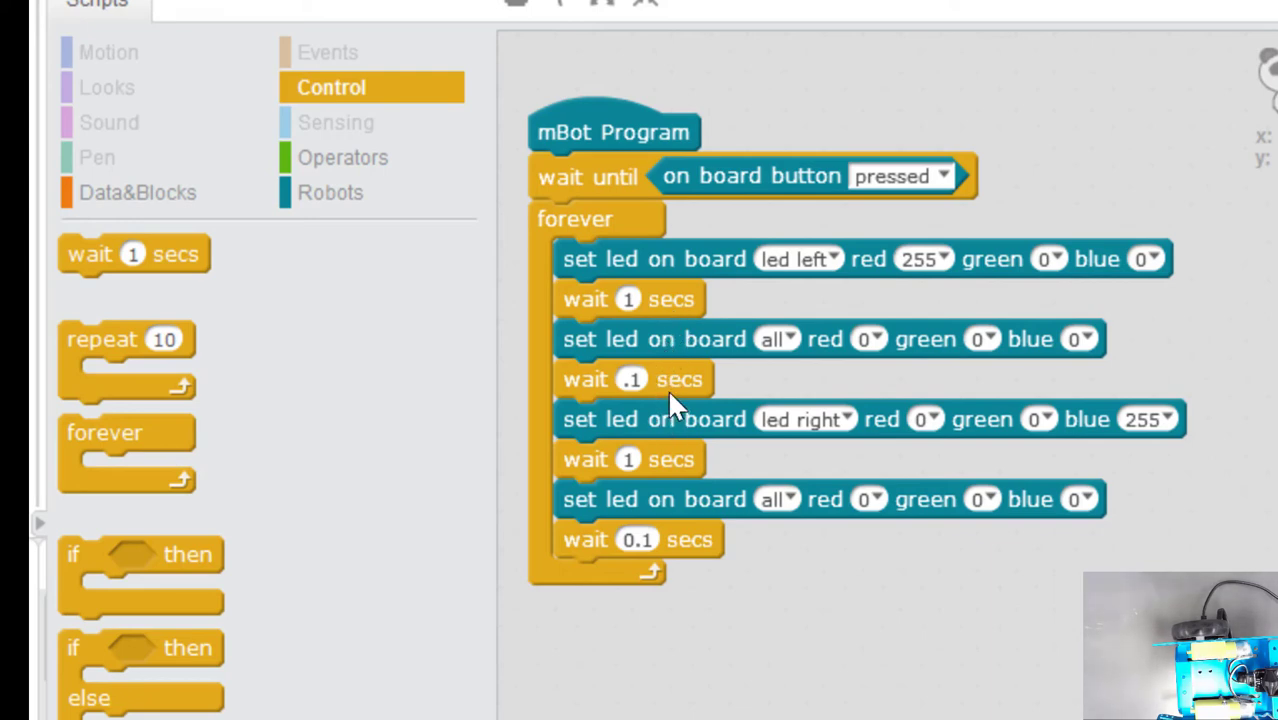
{"action": "mouse_move", "coordinate": [864, 428]}
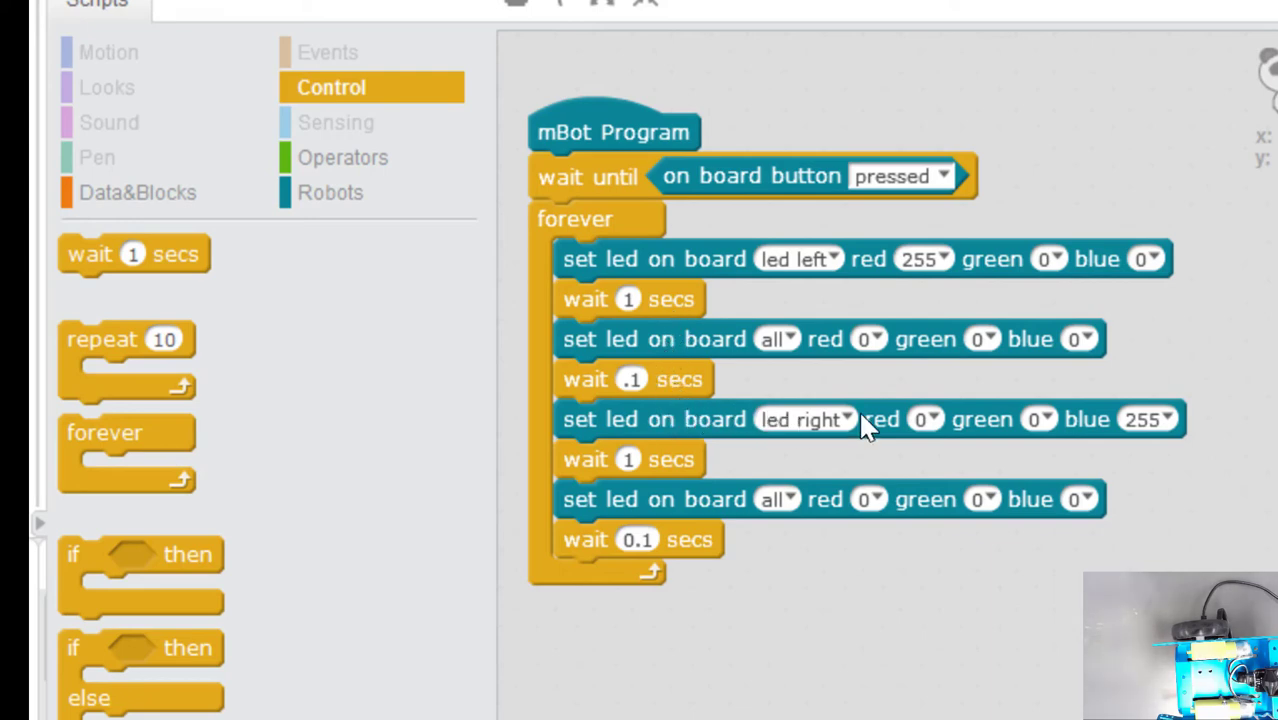
{"action": "mouse_move", "coordinate": [750, 450]}
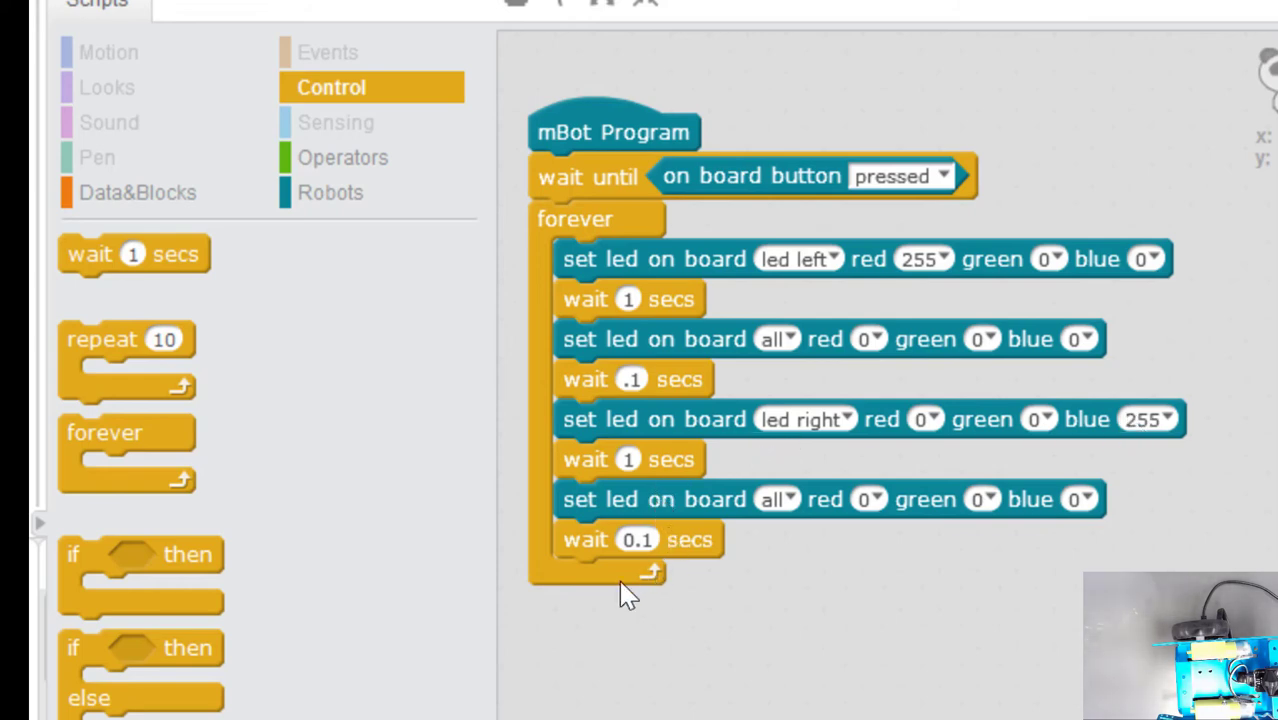
{"action": "mouse_move", "coordinate": [620, 260]}
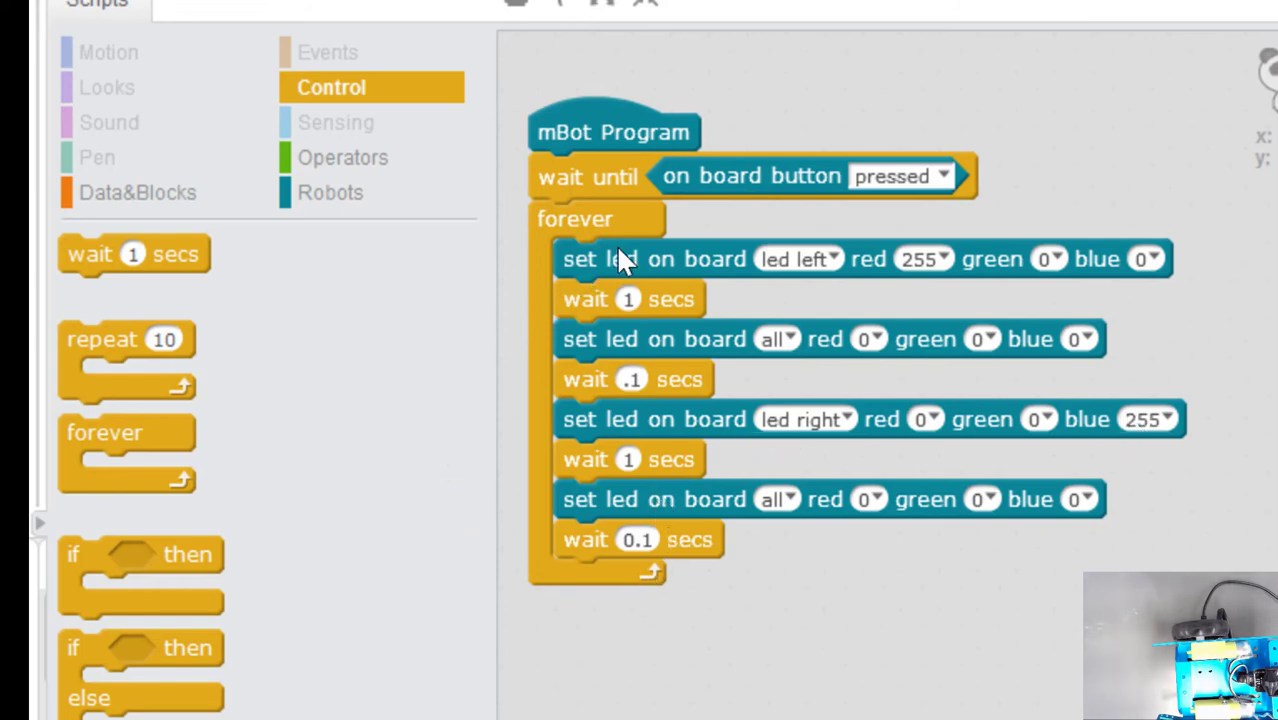
{"action": "mouse_move", "coordinate": [740, 624]}
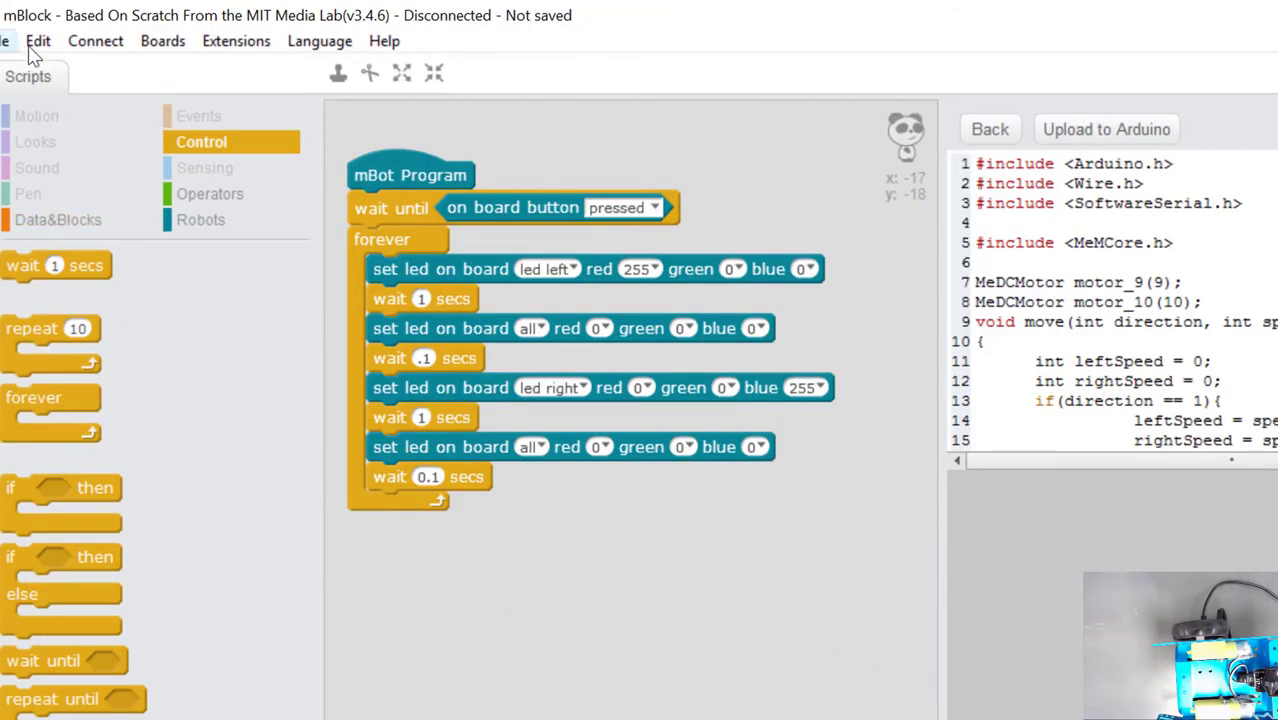
Connect to the mBot over the serial port and upload the program to Arduino
{"action": "left_click", "coordinate": [96, 40]}
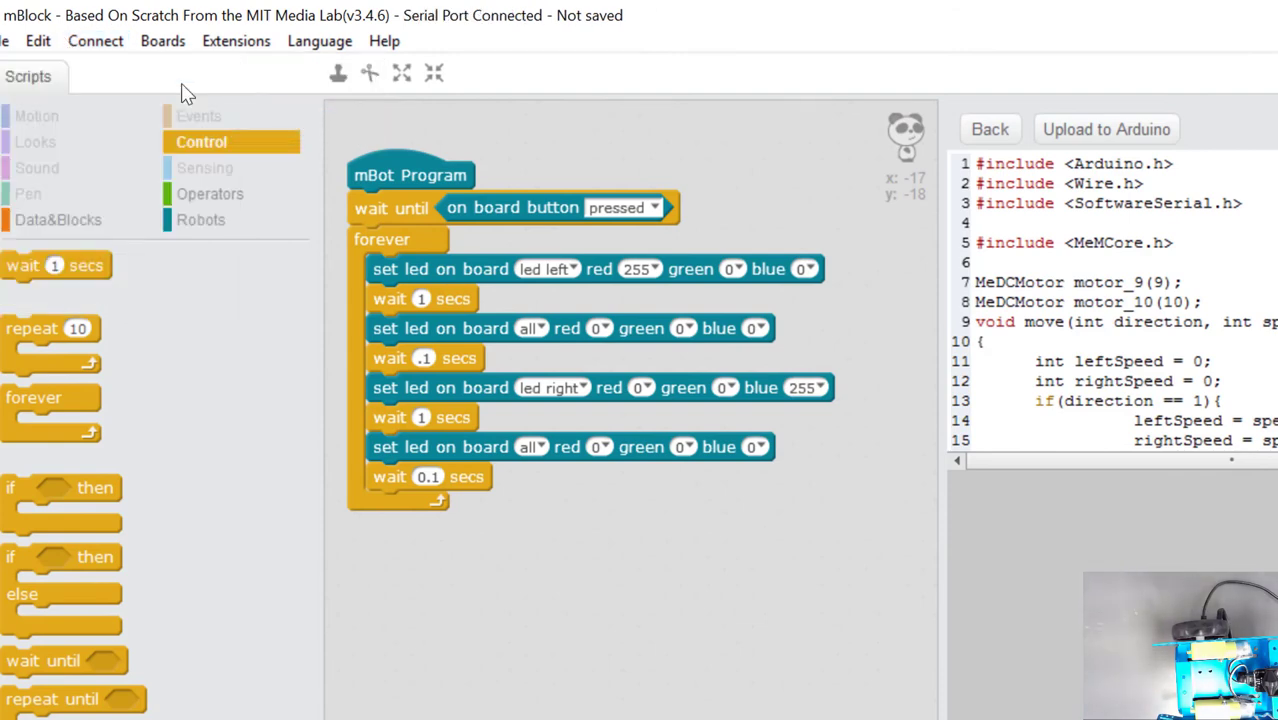
{"action": "mouse_move", "coordinate": [1090, 124]}
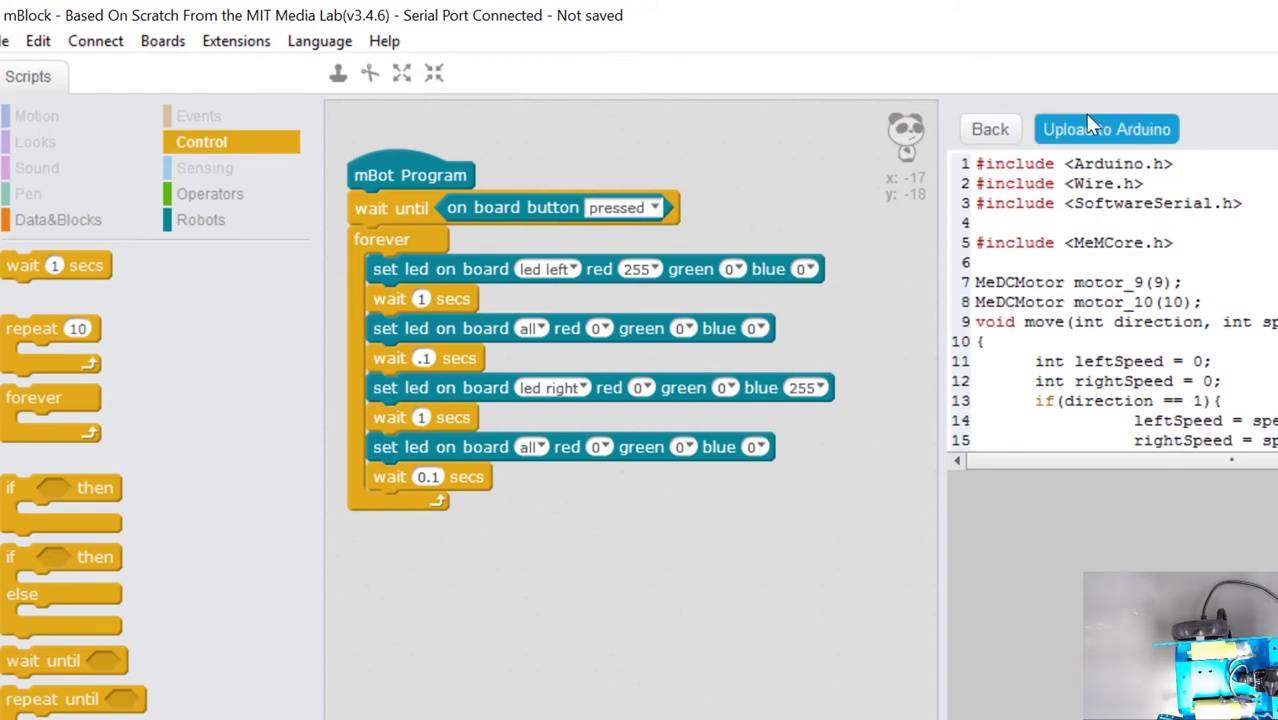
{"action": "left_click", "coordinate": [1106, 128]}
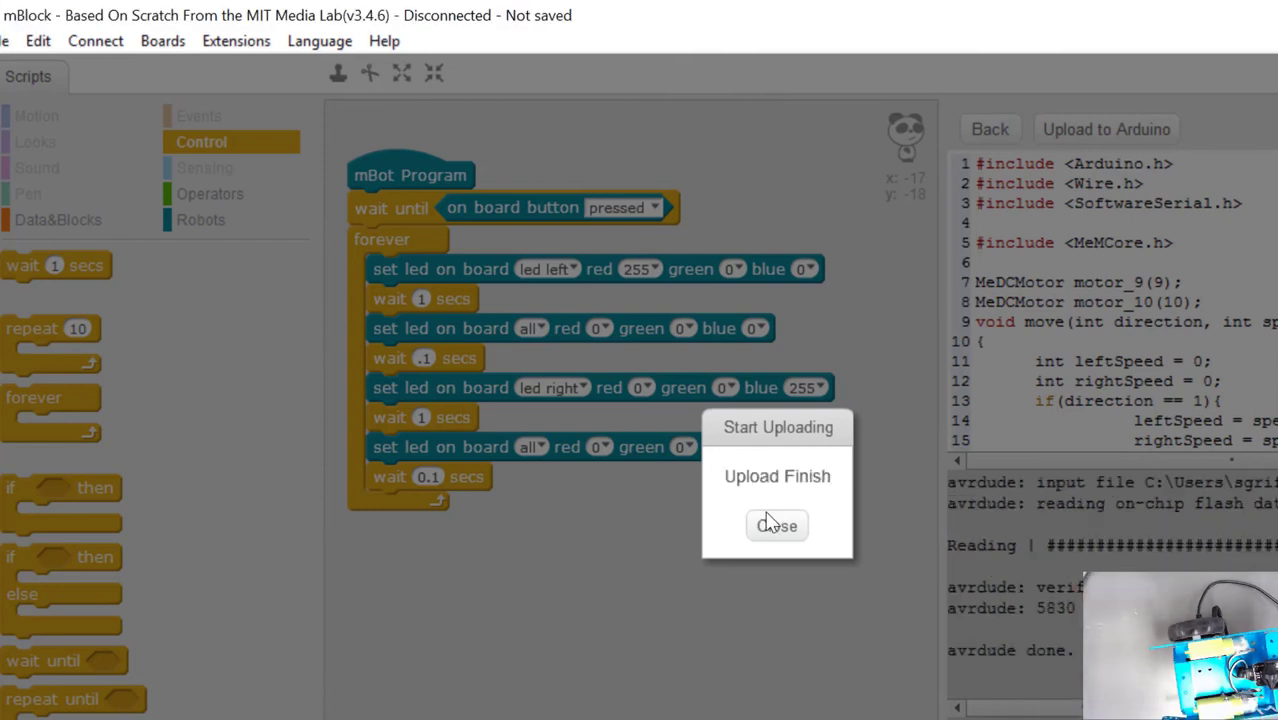
{"action": "mouse_move", "coordinate": [784, 590]}
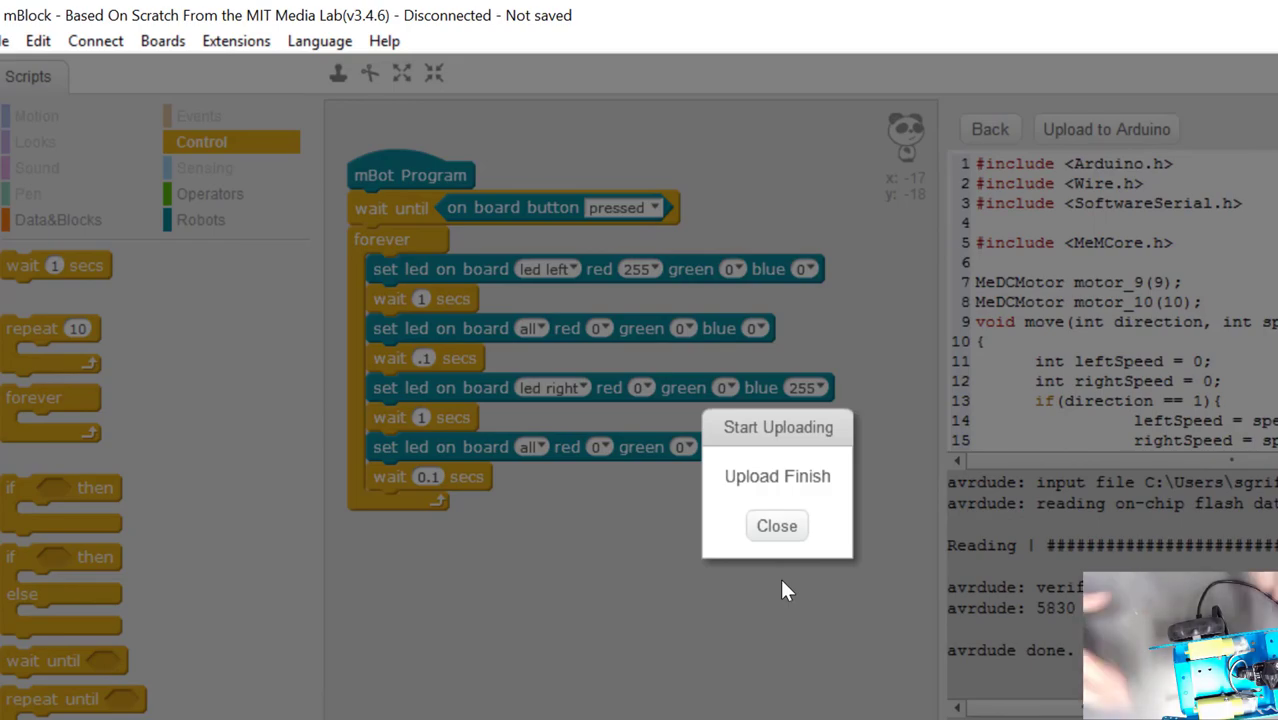